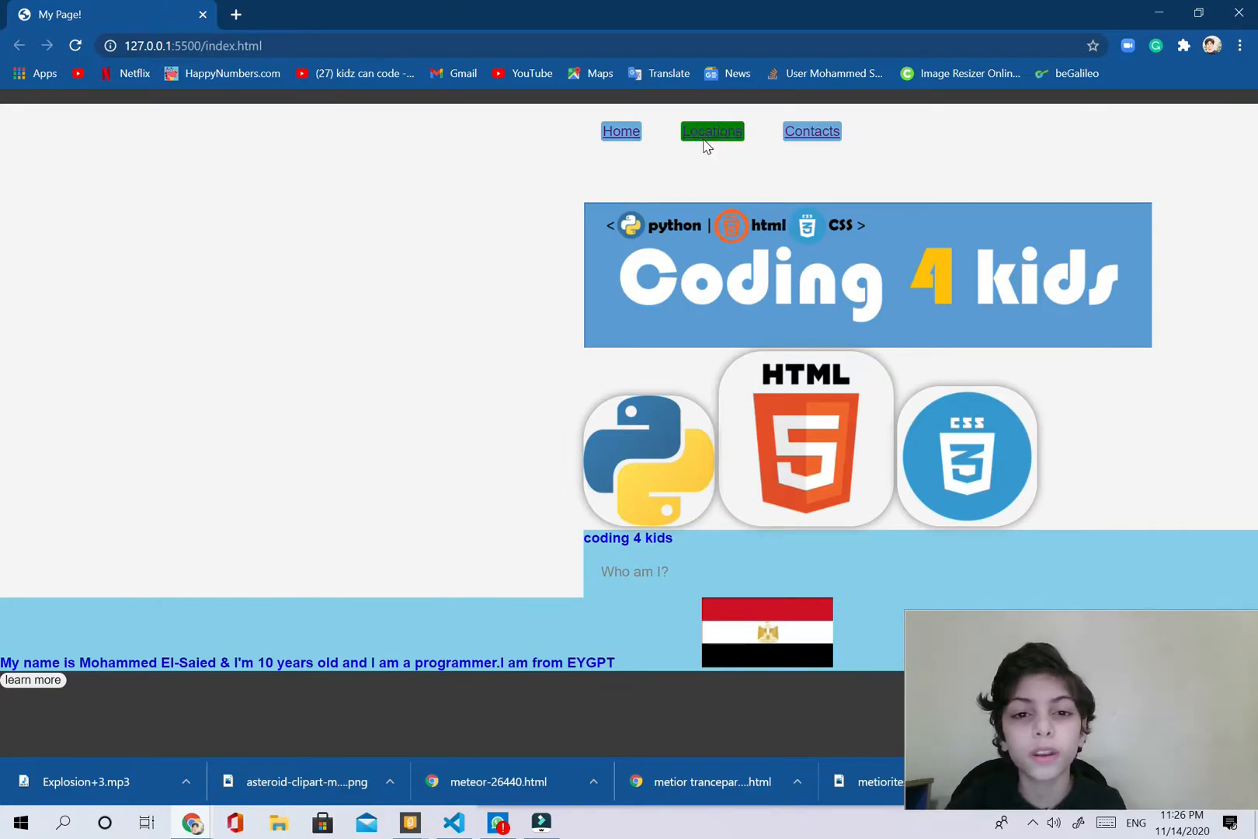
pyautogui.moveTo(654, 167)
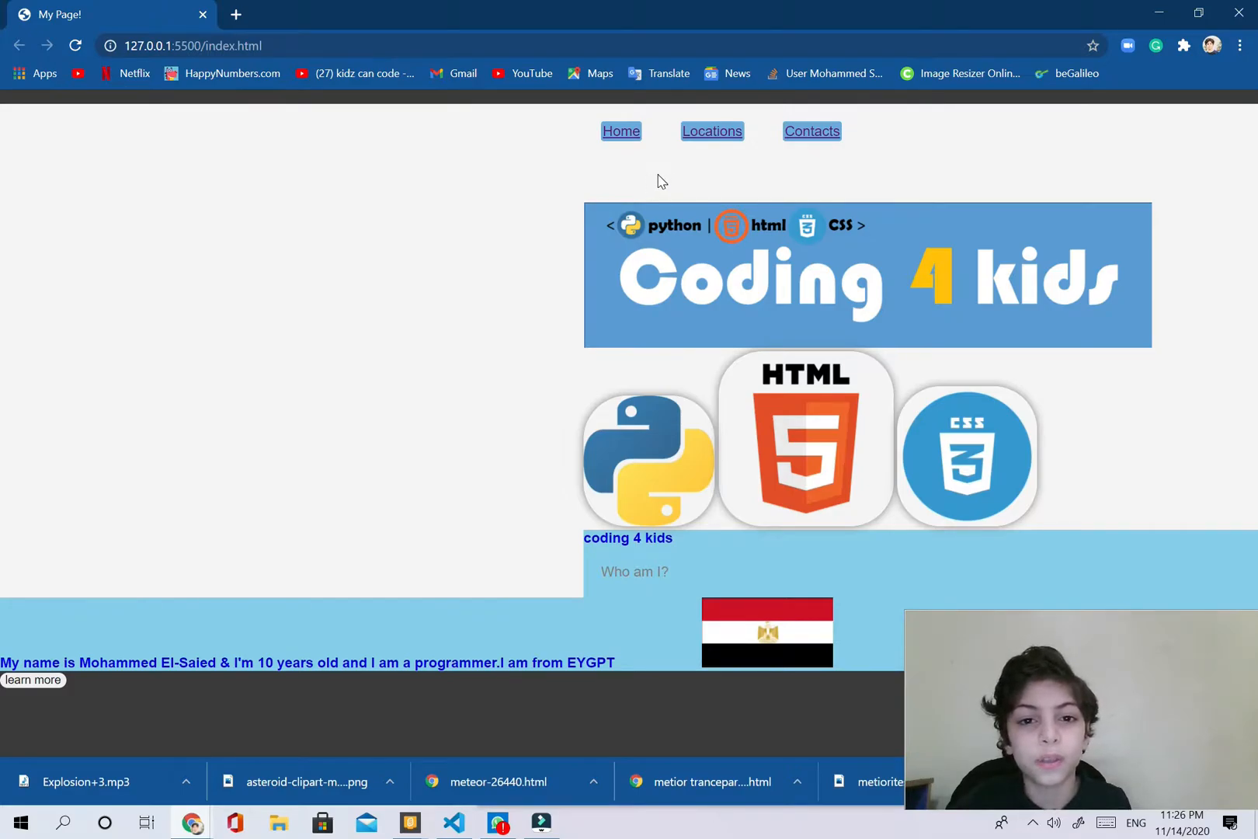
pyautogui.moveTo(594, 192)
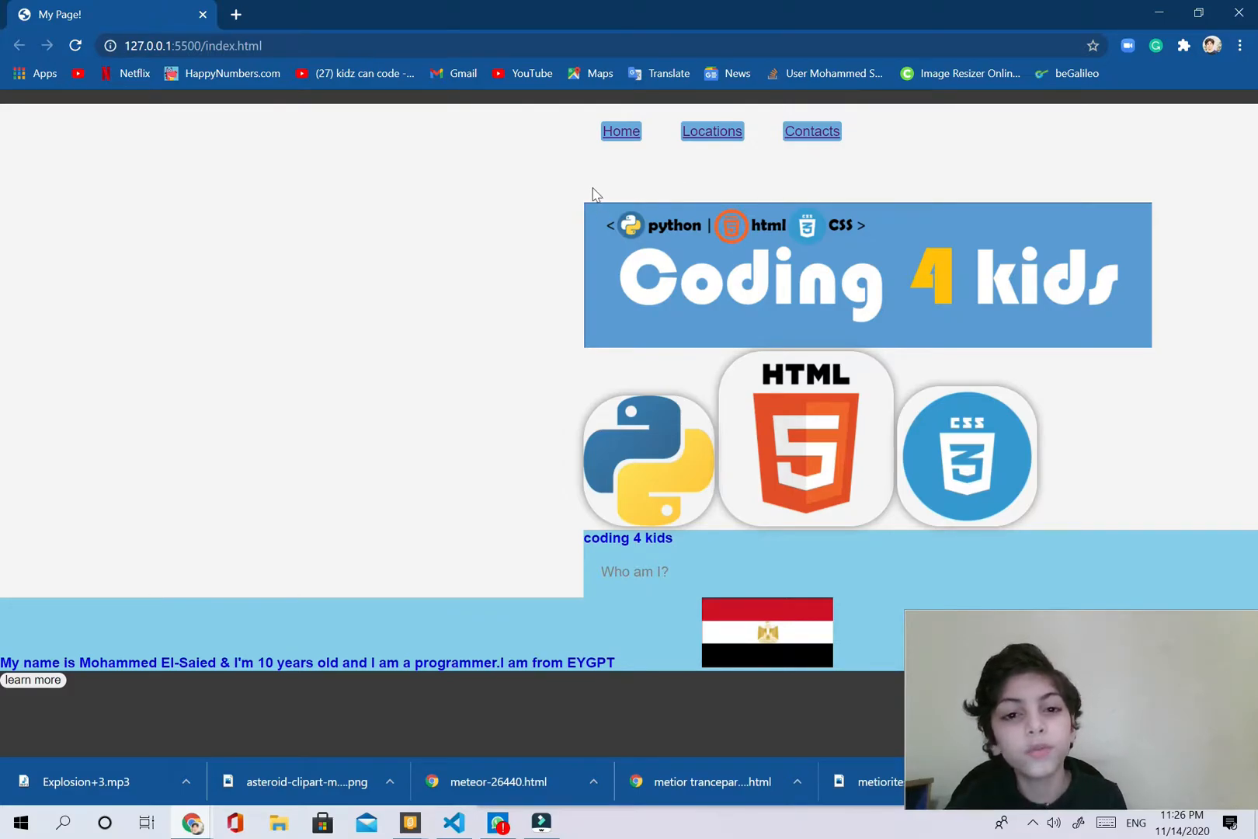
pyautogui.moveTo(561, 142)
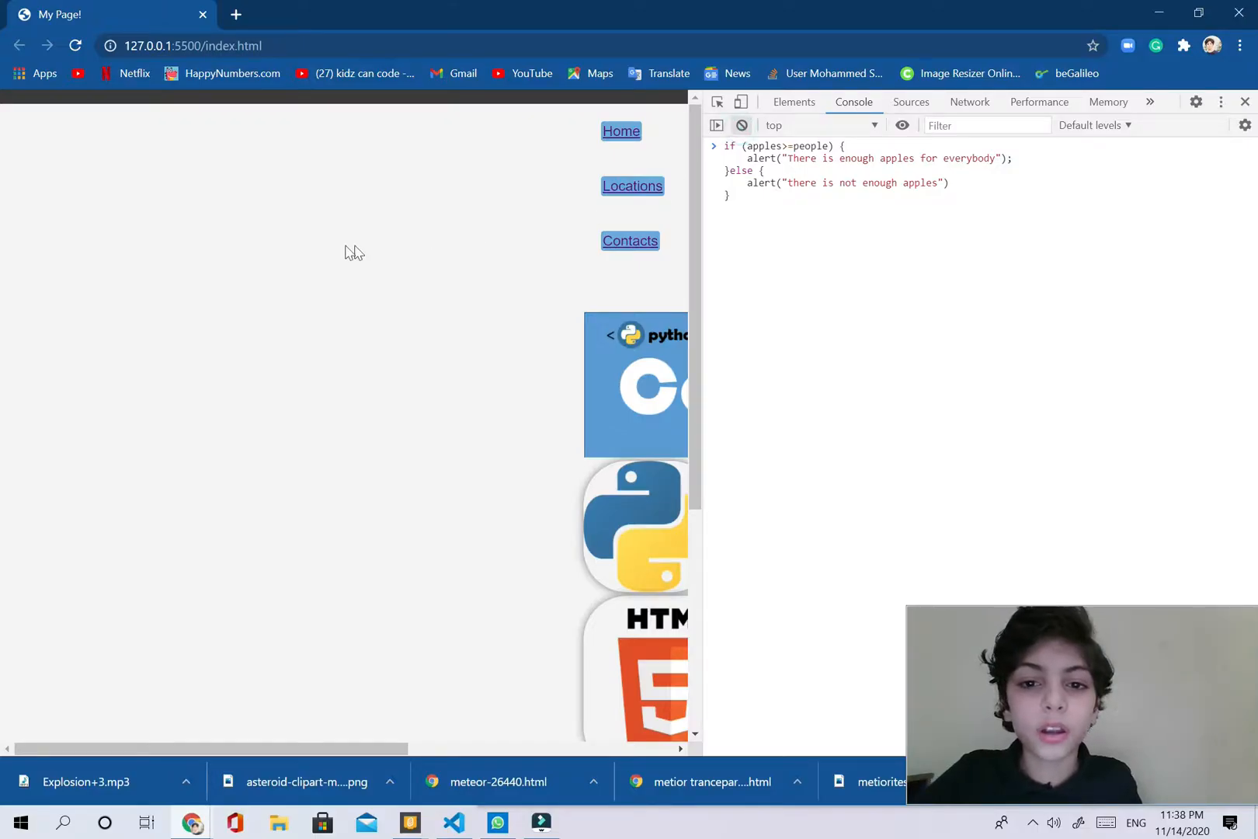
pyautogui.moveTo(239, 307)
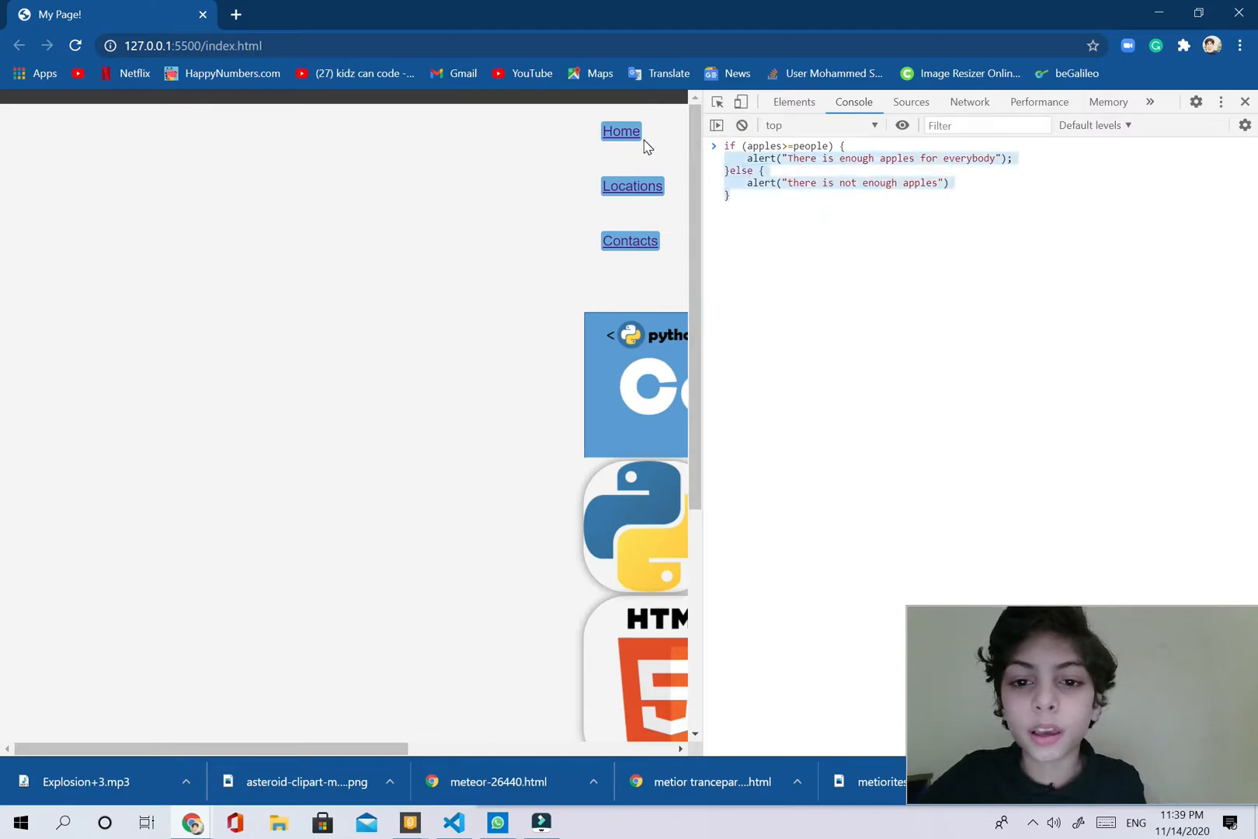
# - Close and reopen DevTools with F12, landing on an empty Console tab
pyautogui.click(788, 208)
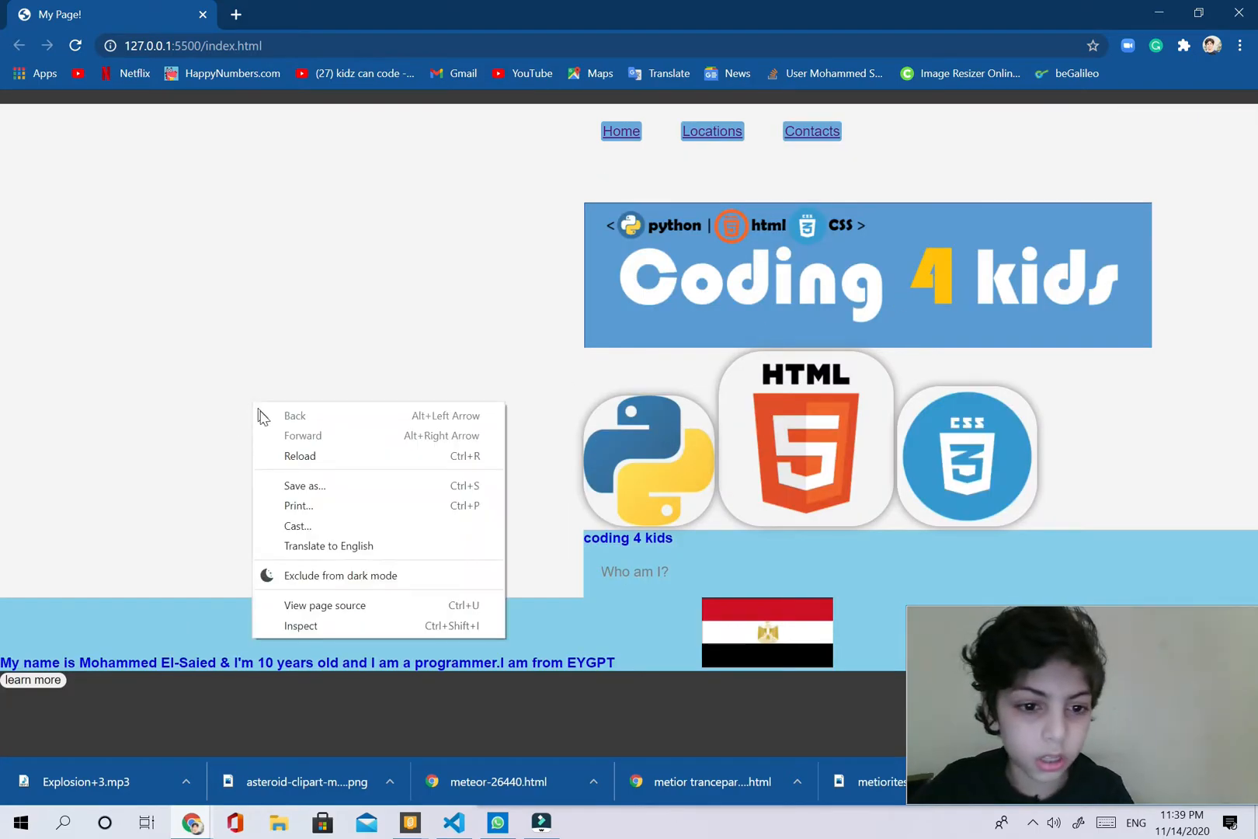
pyautogui.click(345, 630)
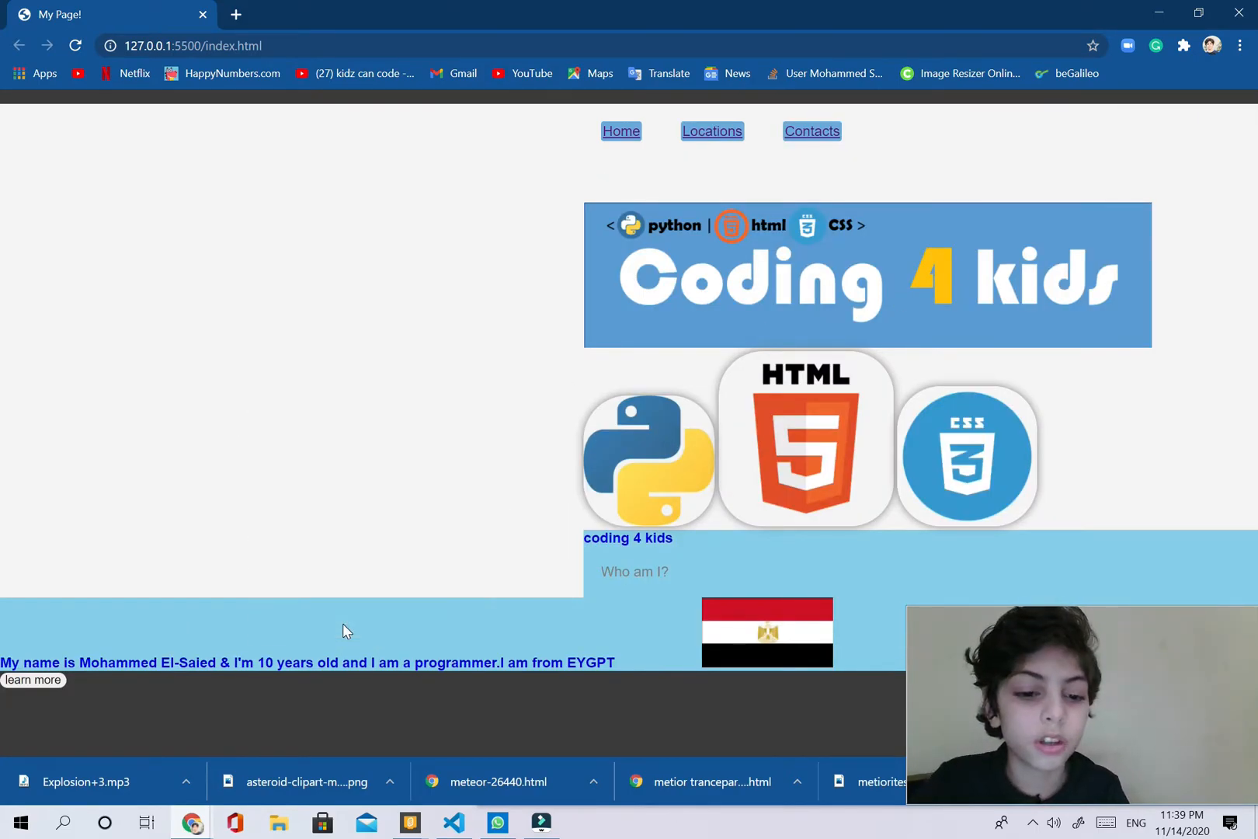
pyautogui.press('f12')
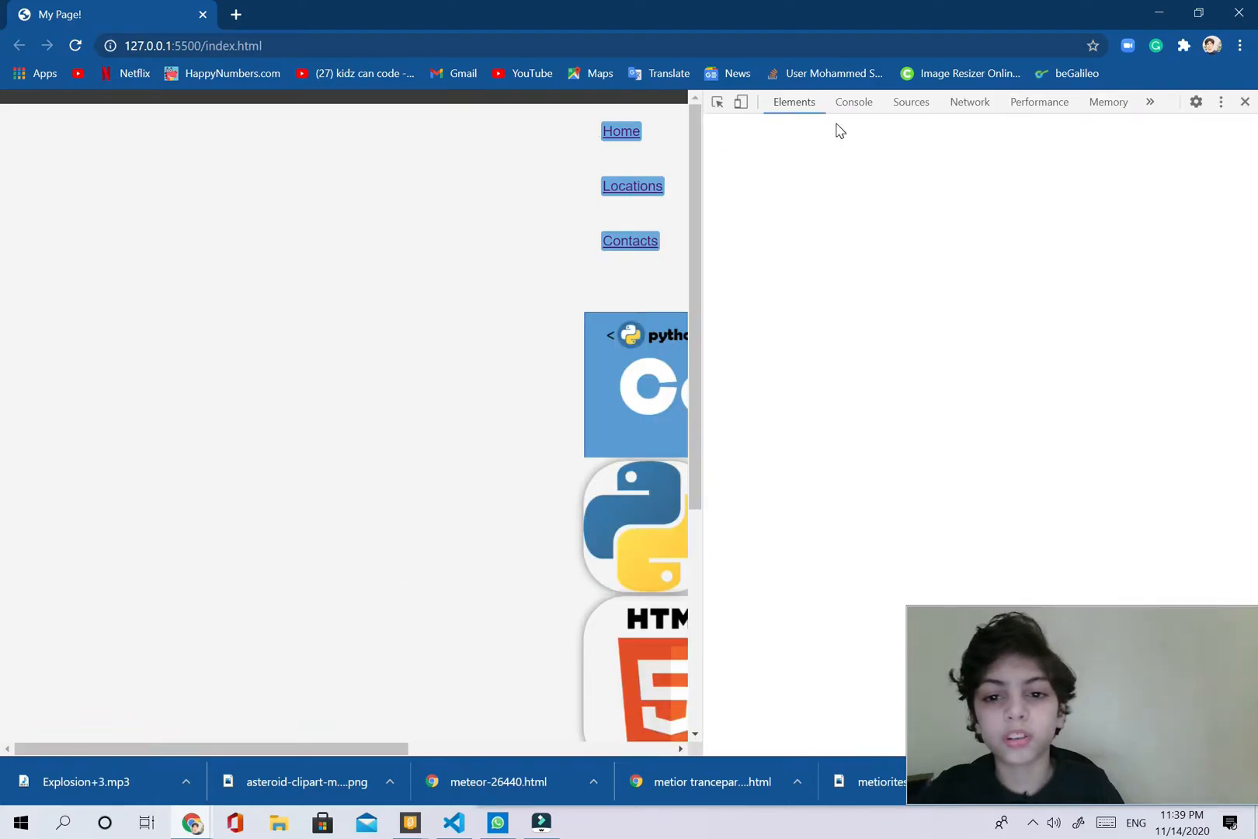
pyautogui.click(852, 102)
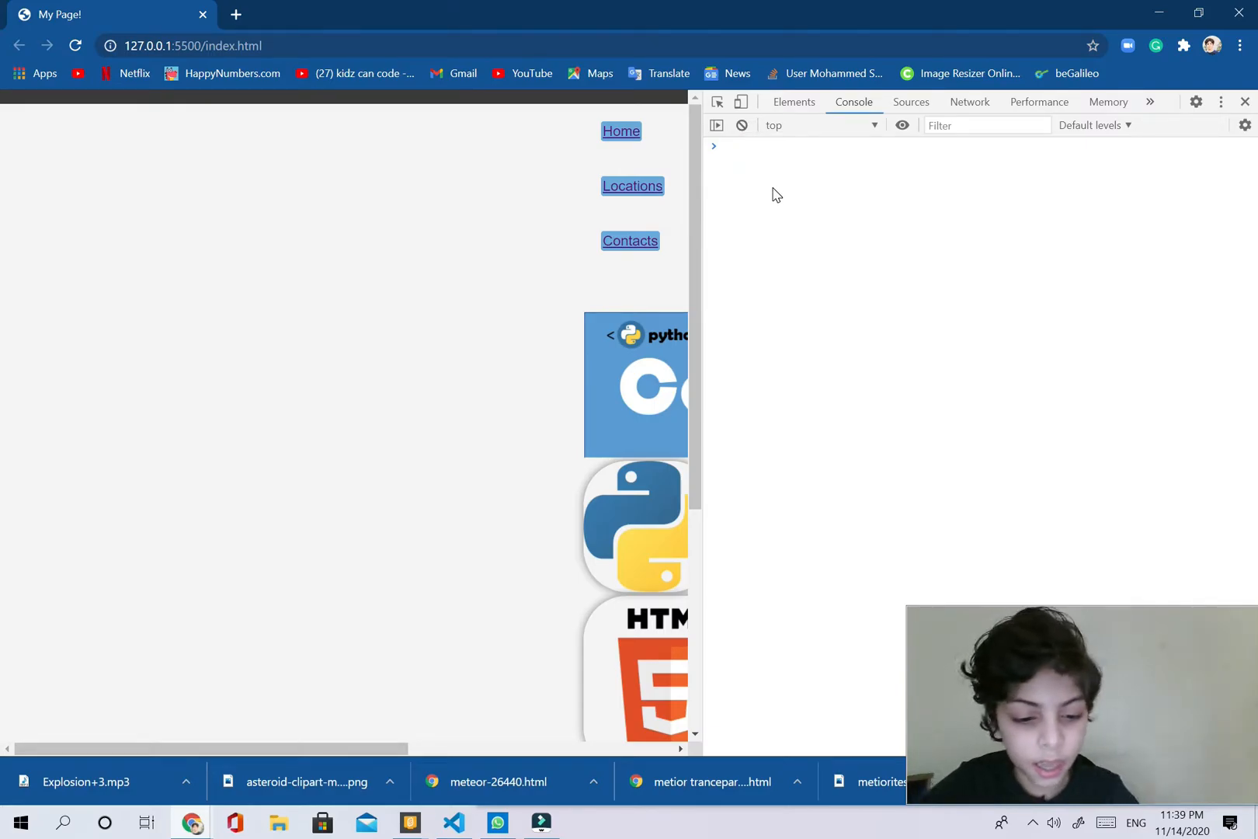
# - Define people = 6 and apples = 5 in the console, then begin typing if
pyautogui.write('people = 6')
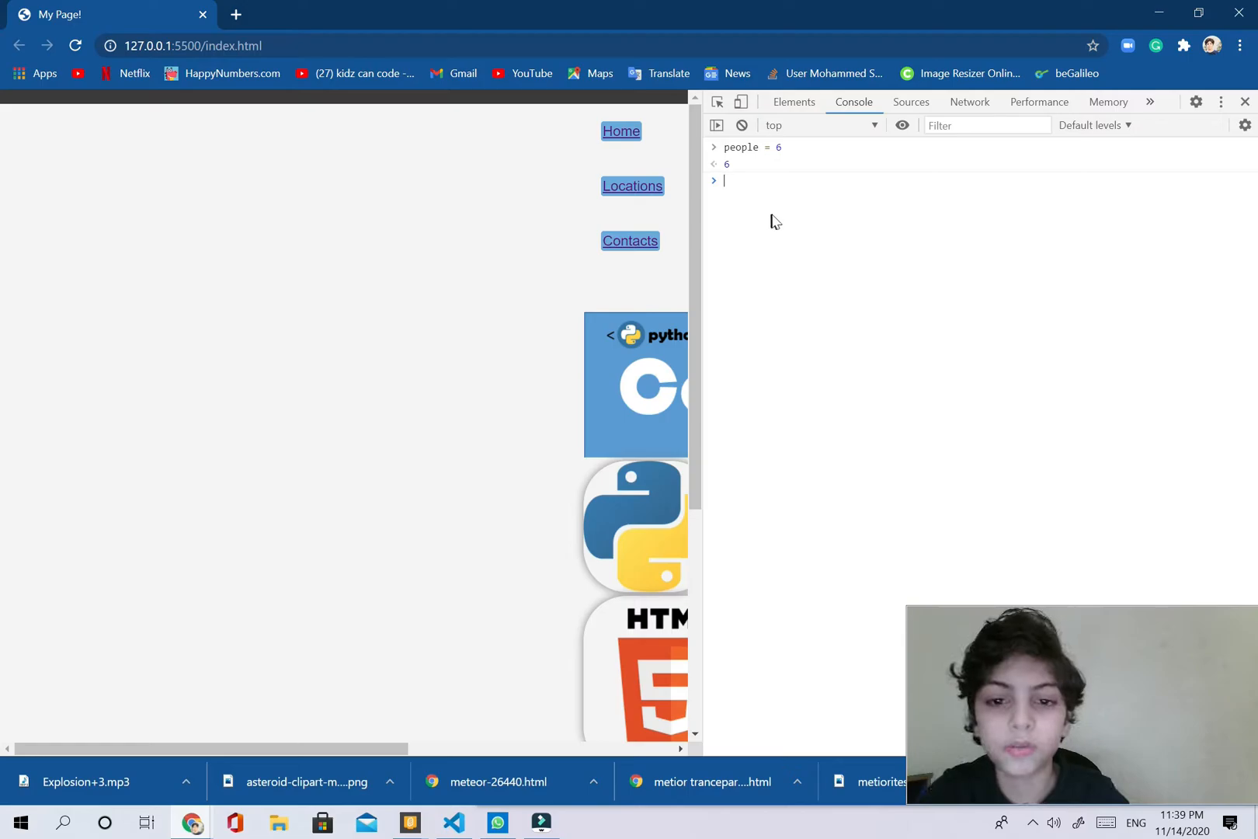
pyautogui.write('apl')
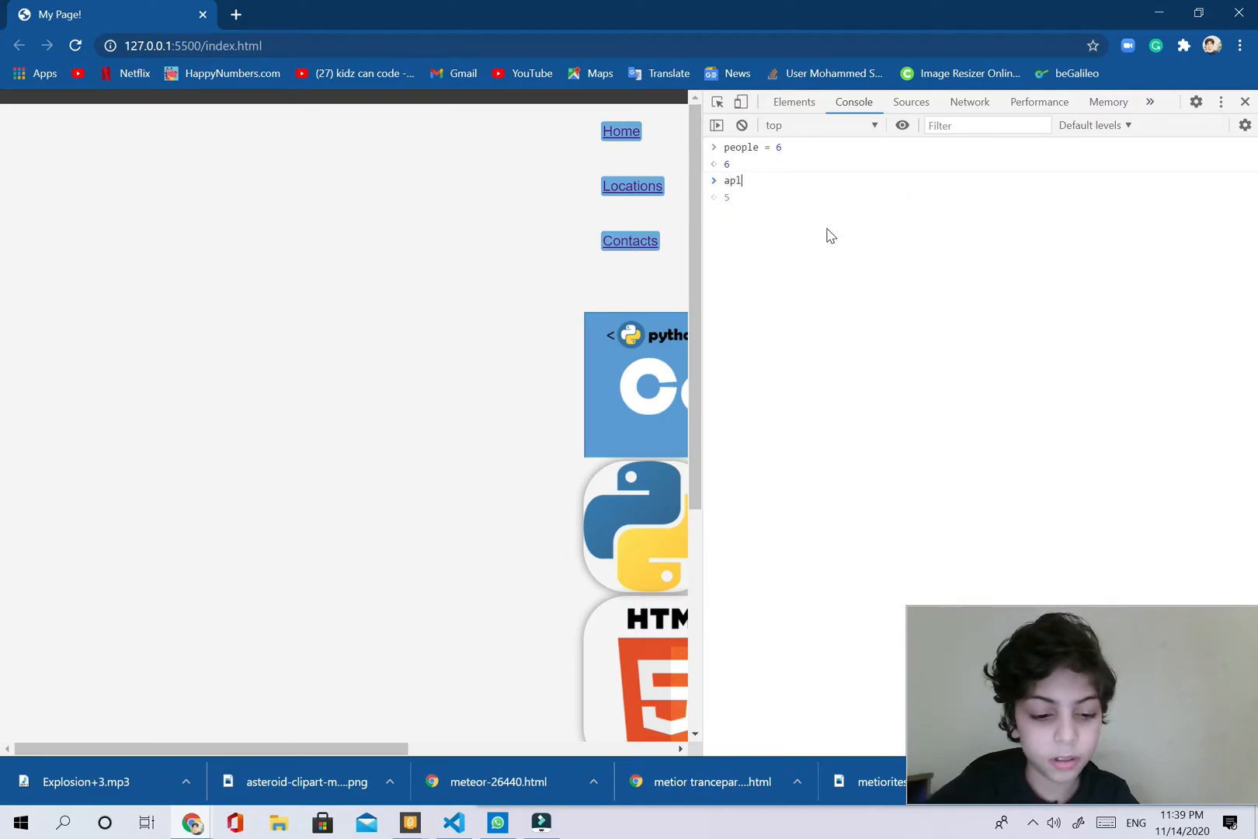
pyautogui.write('es')
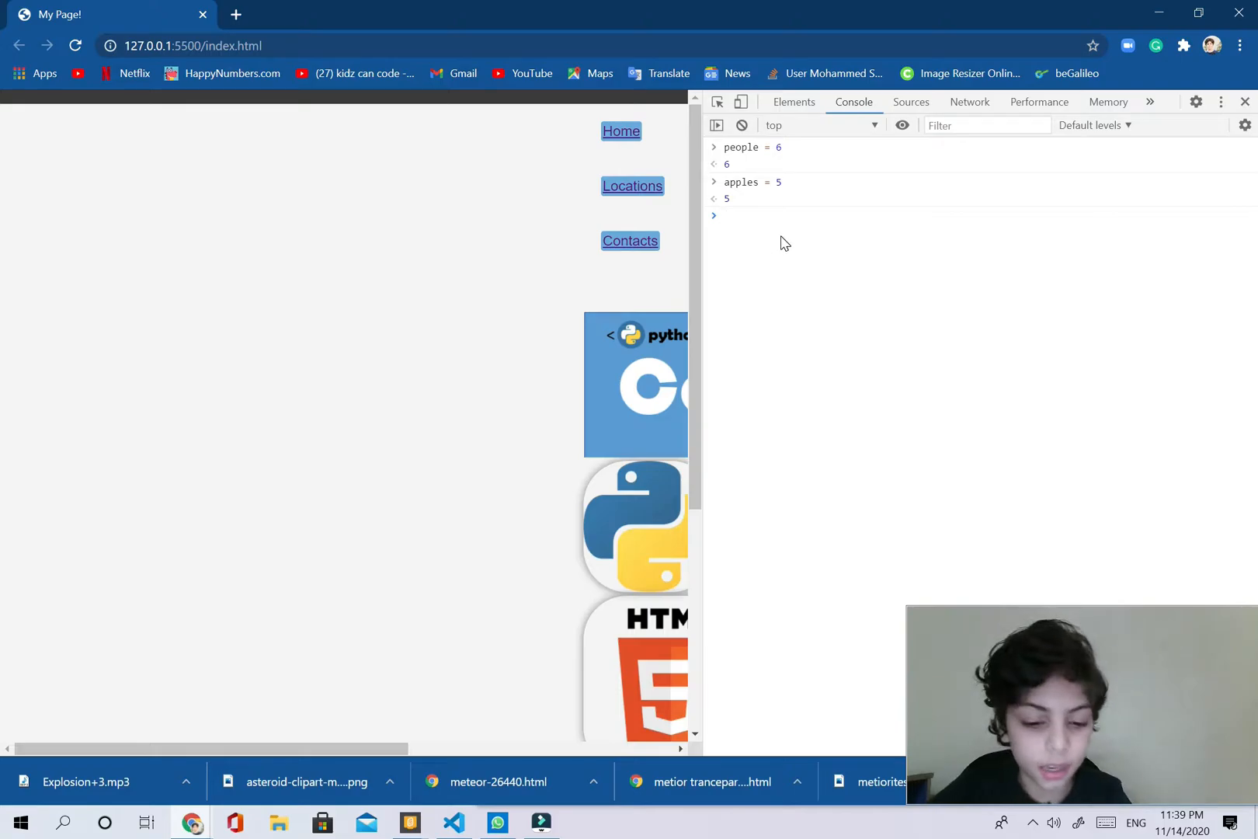
pyautogui.write('if')
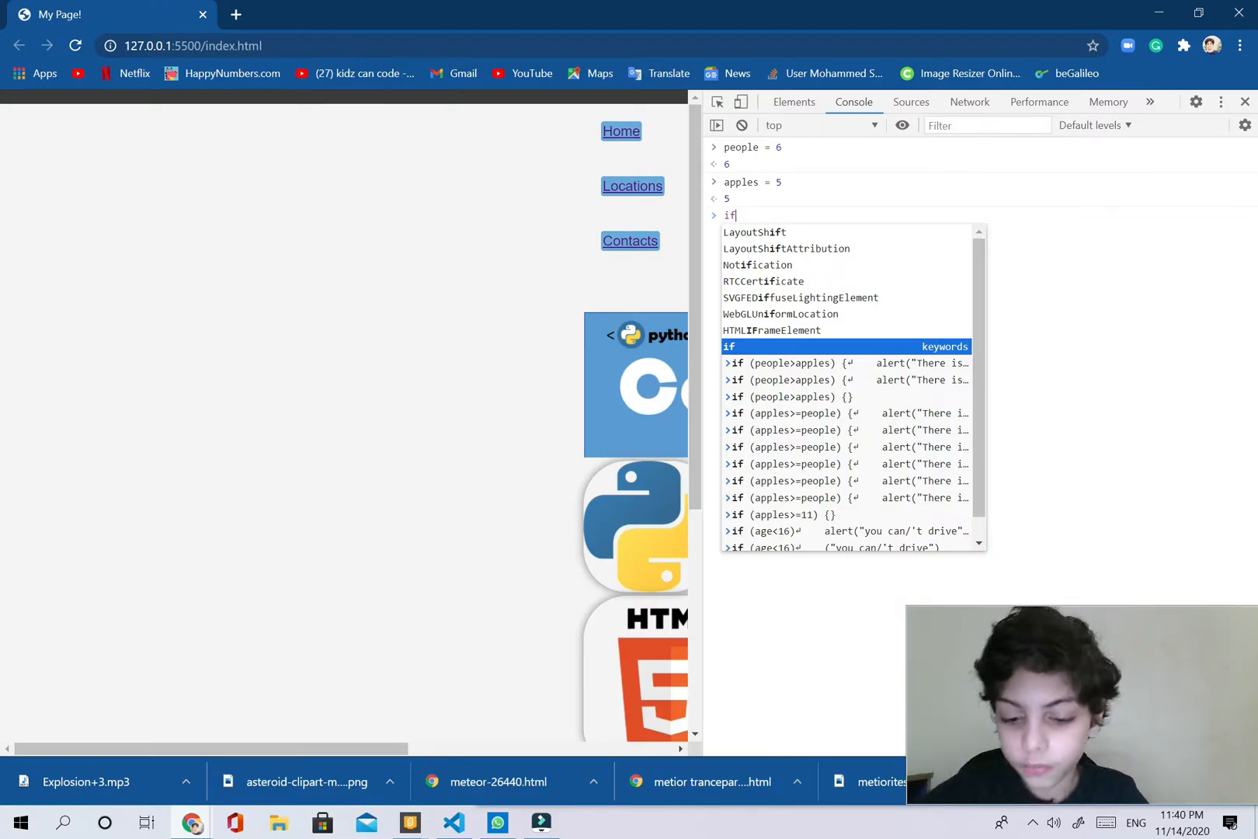
# - Write the condition if (people>apples) {, correcting the less-than sign to greater-than
pyautogui.write('()')
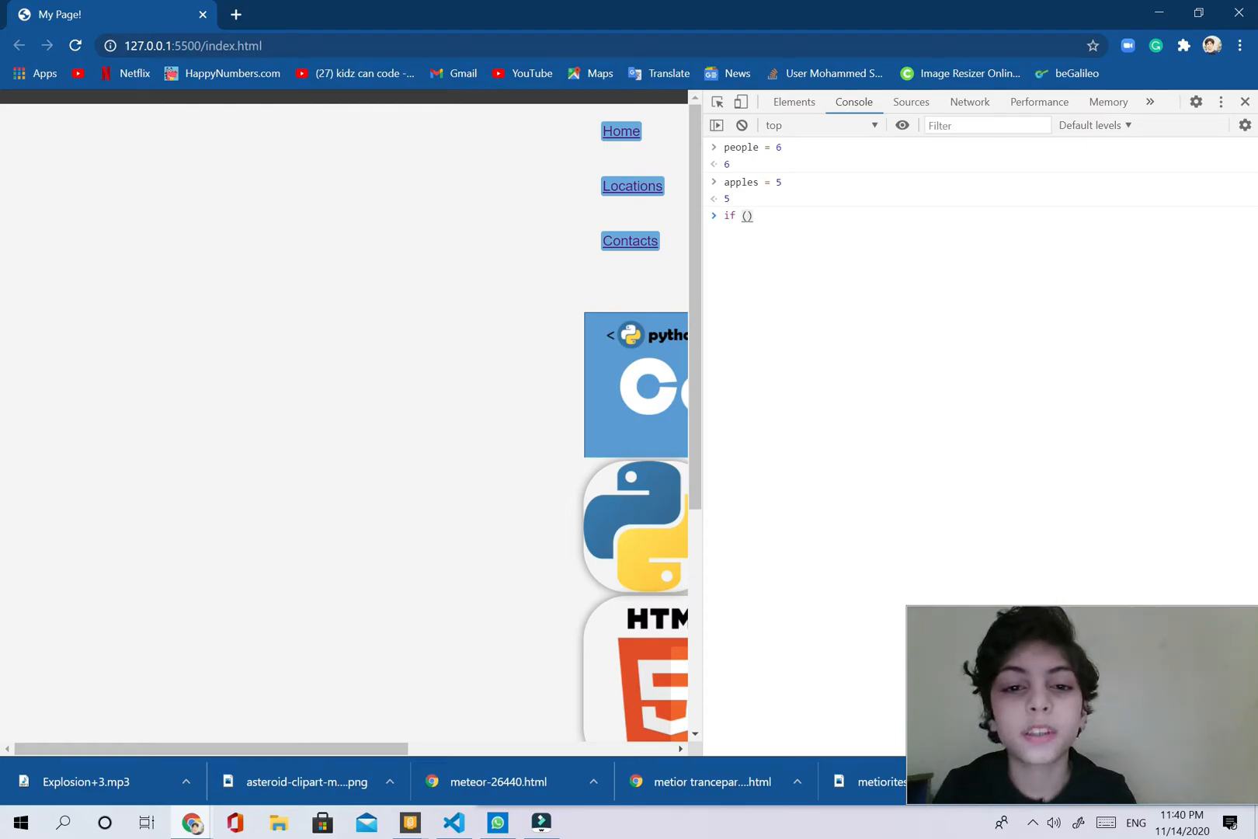
pyautogui.write('pe')
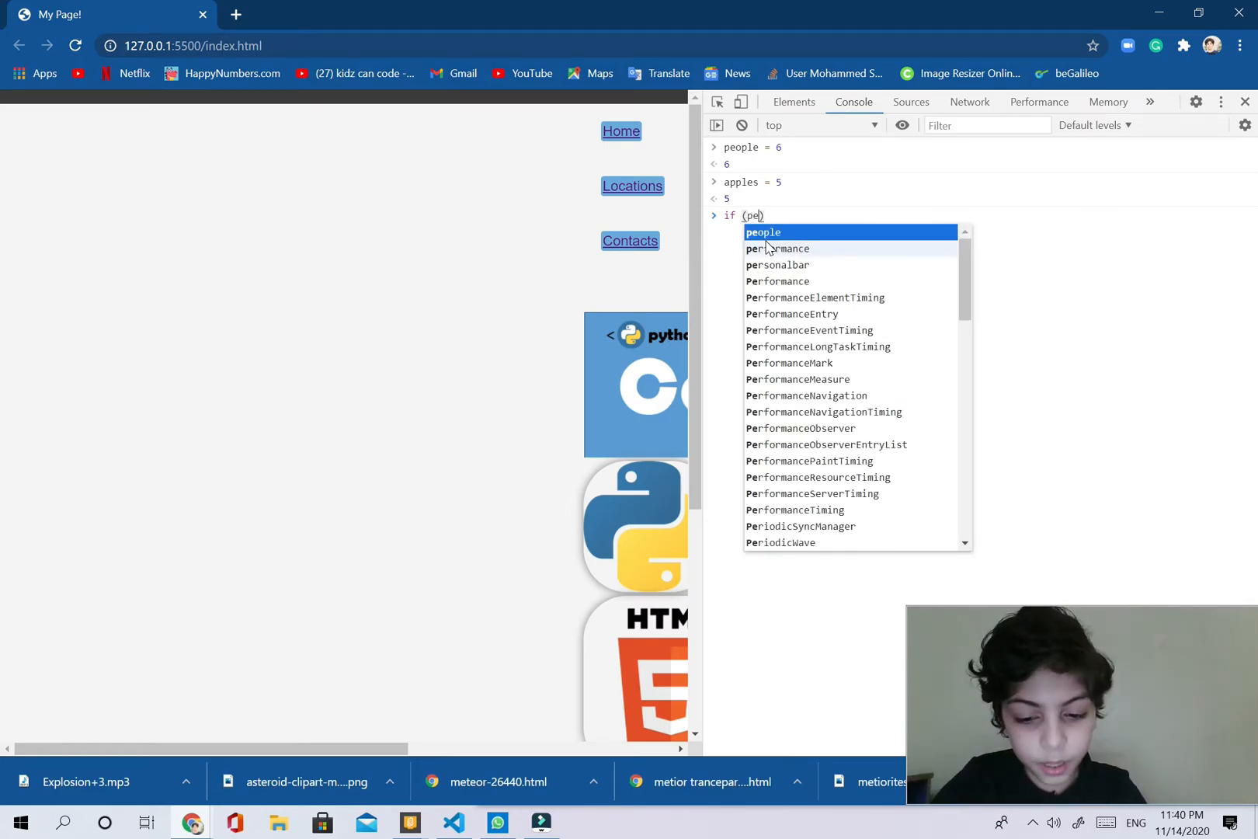
pyautogui.press('Tab')
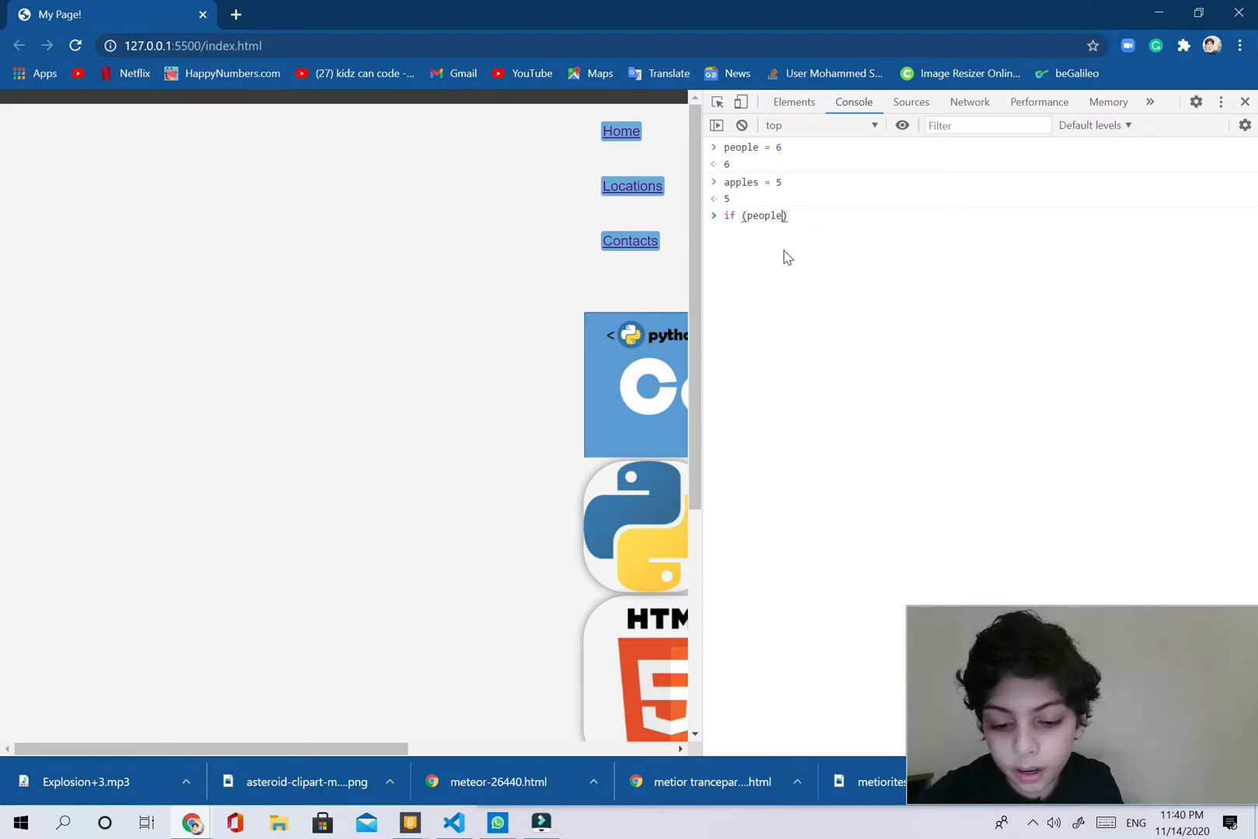
pyautogui.write('<')
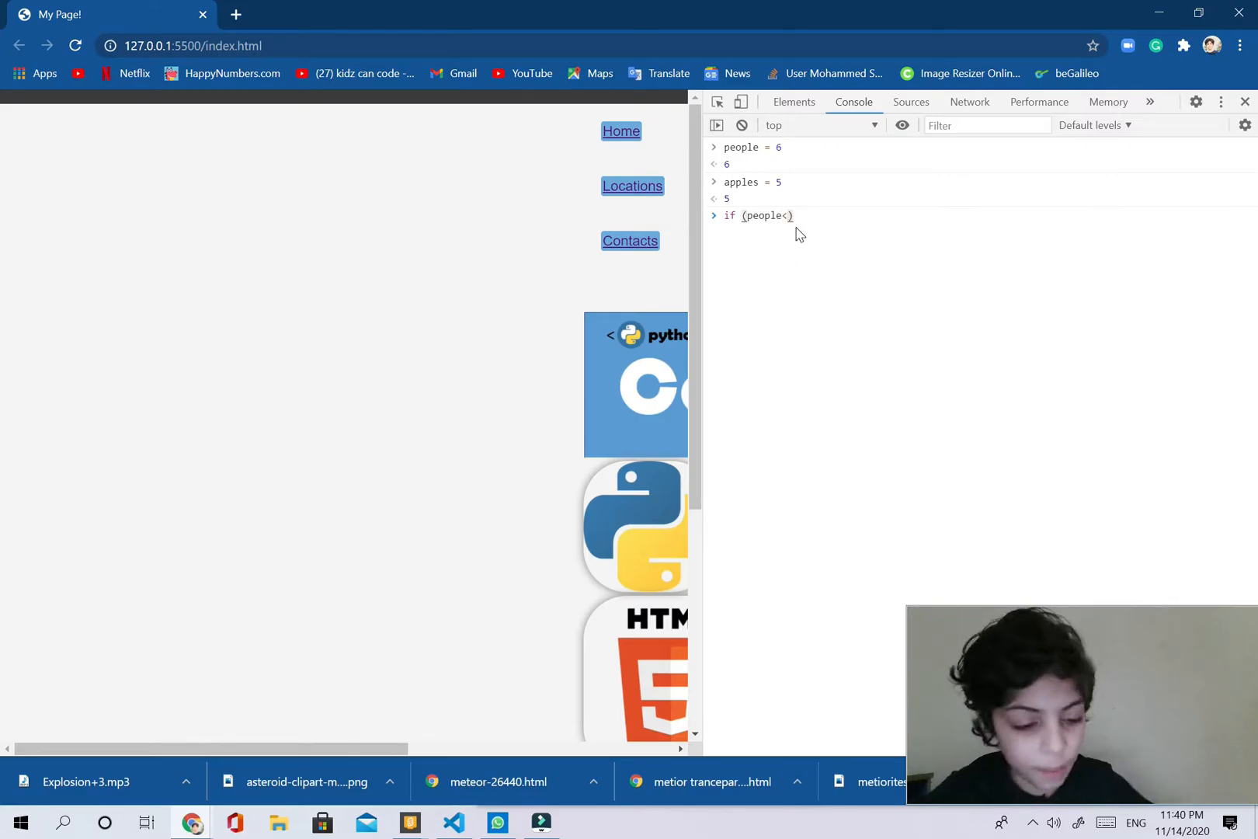
pyautogui.write('apl')
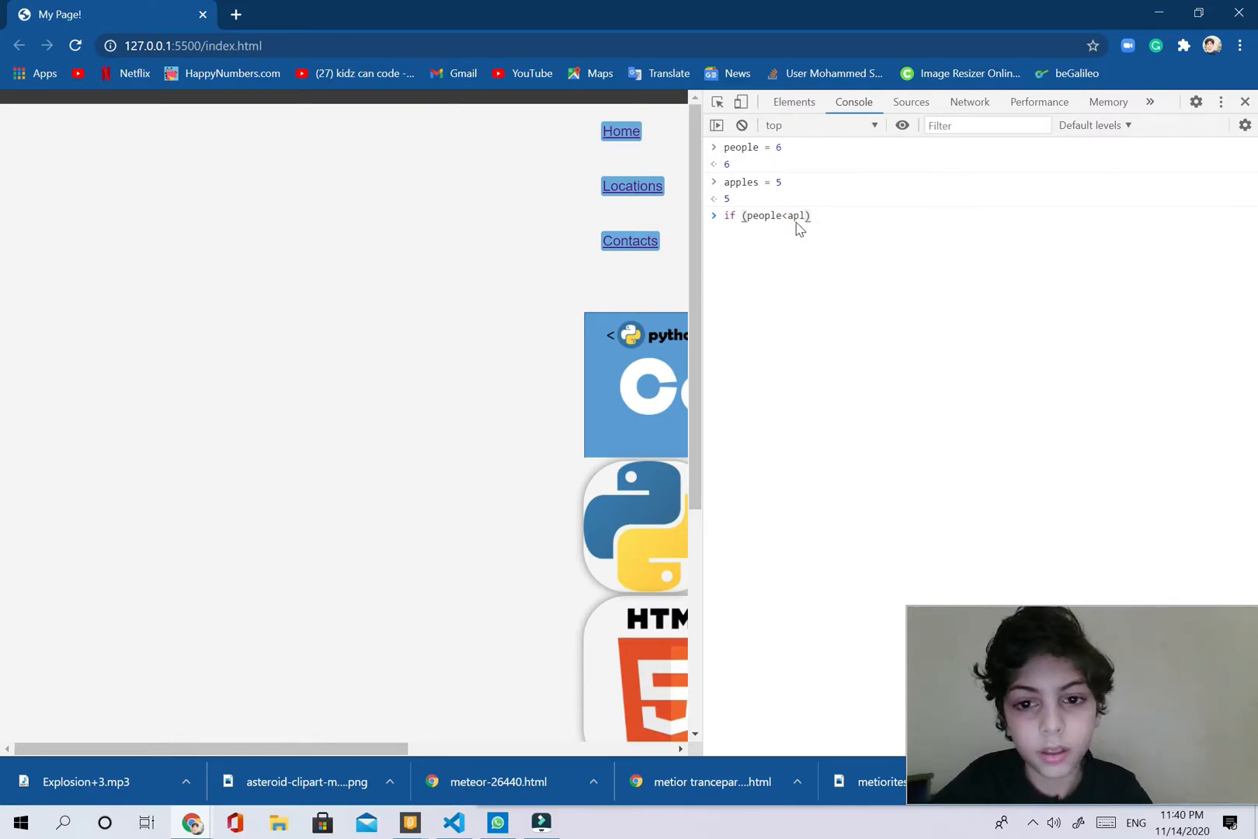
pyautogui.press('Backspace')
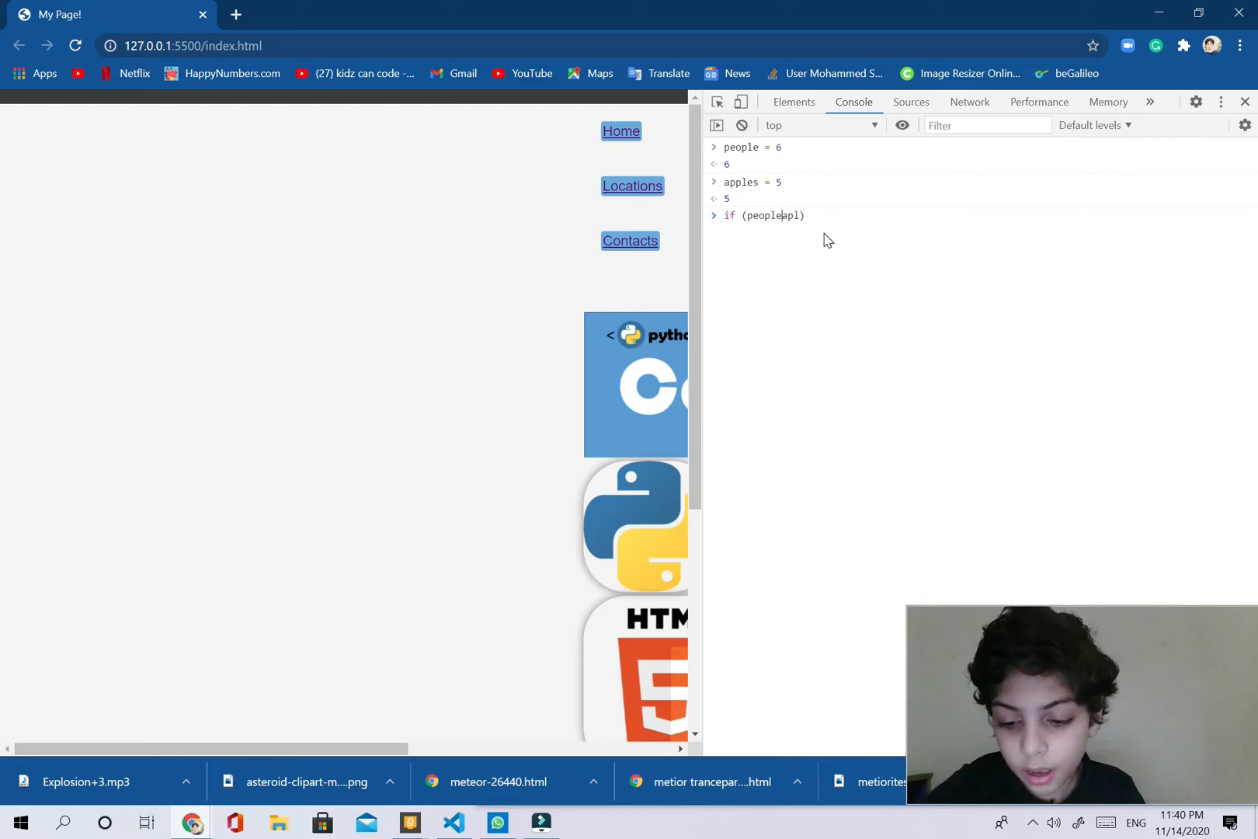
pyautogui.write('>apples')
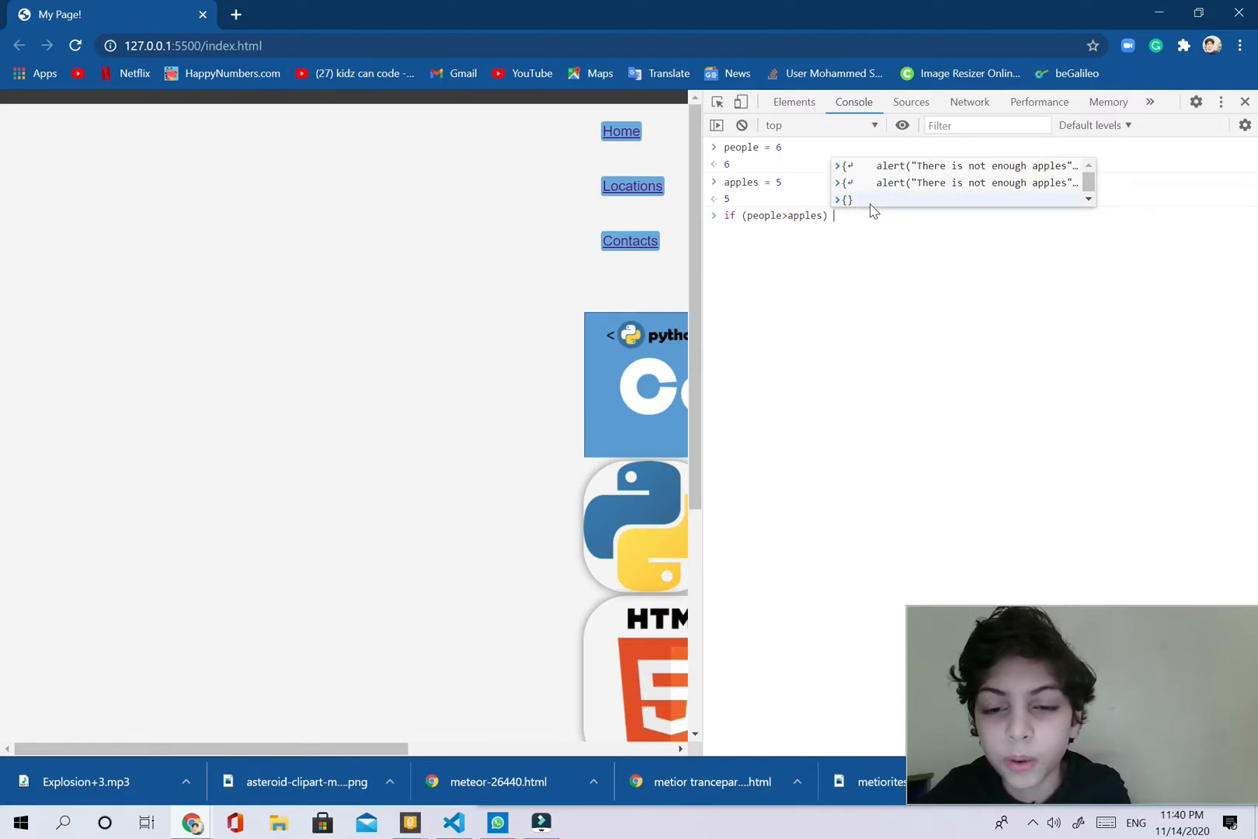
pyautogui.write(' {')
pyautogui.press('Enter')
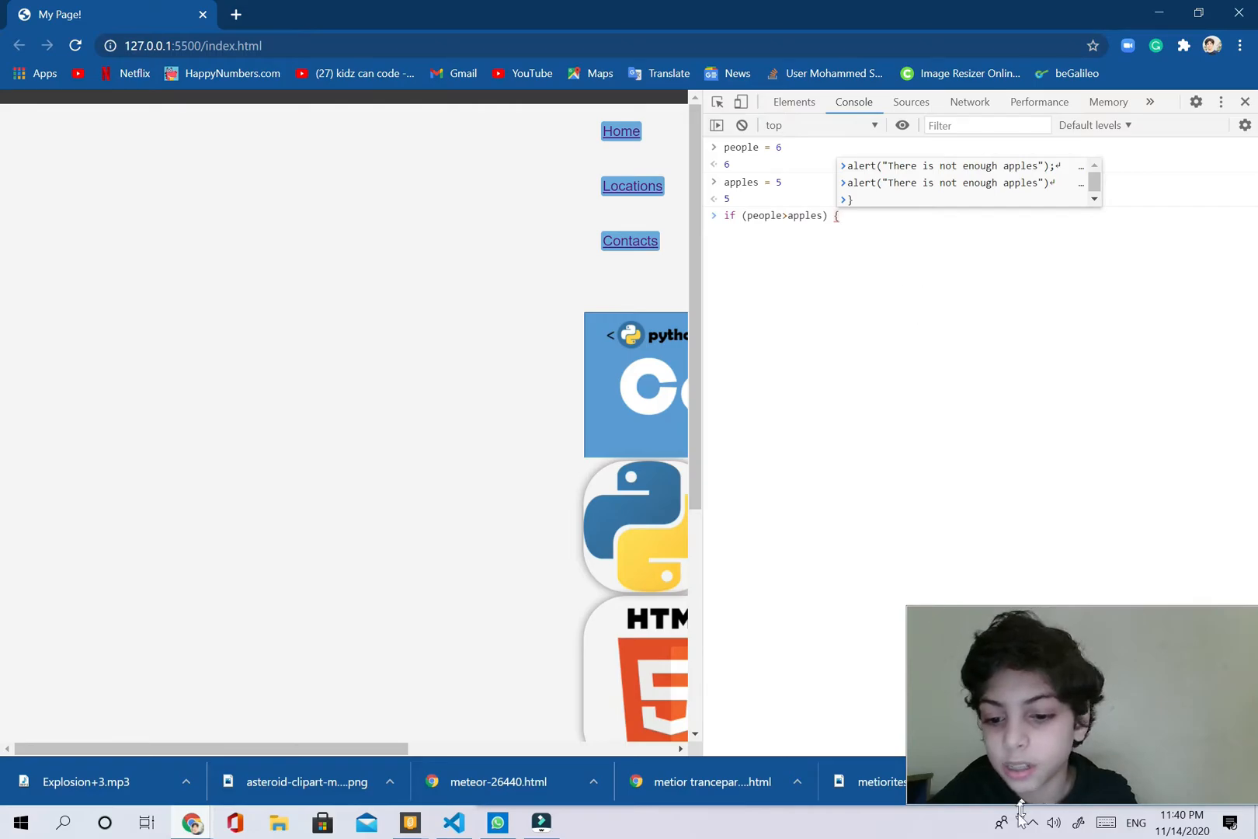
# - Add a new line inside the if block using the Windows on-screen keyboard
pyautogui.click(1107, 822)
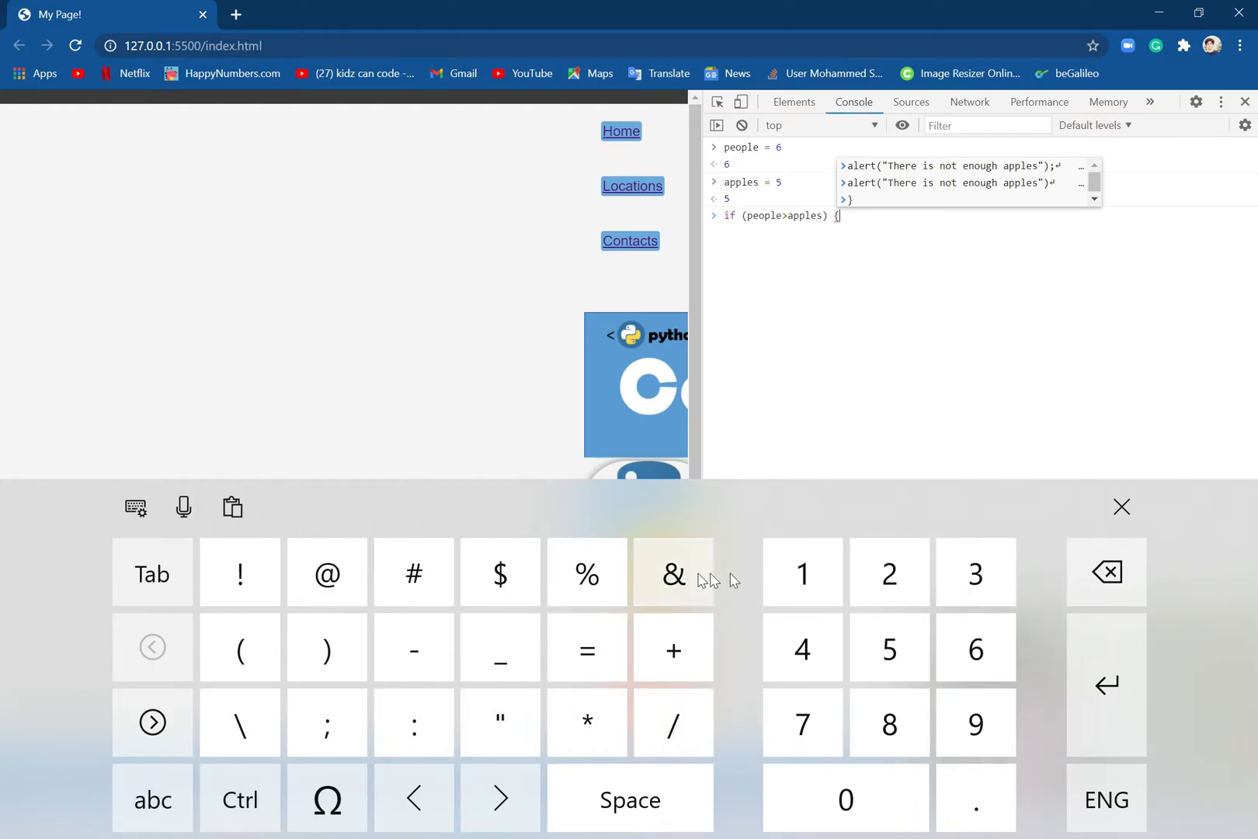
pyautogui.moveTo(478, 727)
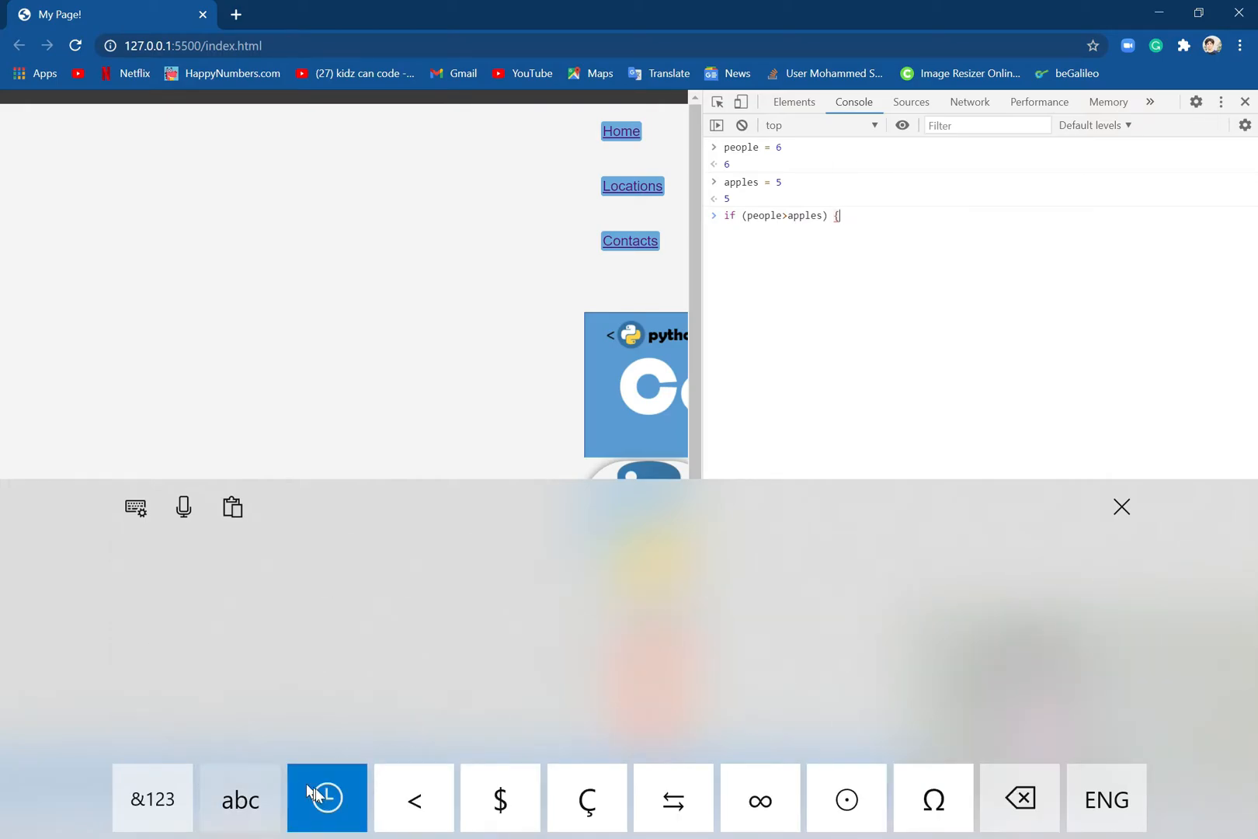
pyautogui.click(414, 798)
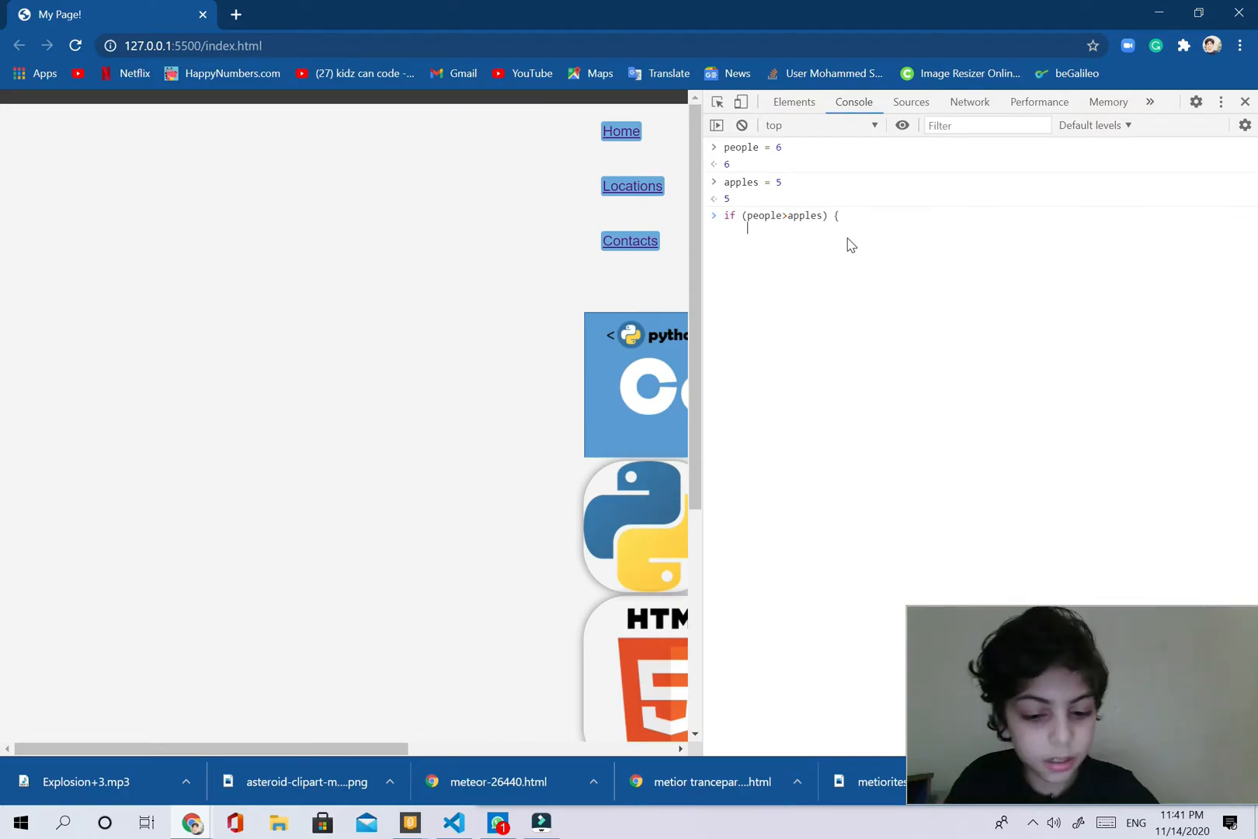
# - Alert 'There is not enough apples' in the if block, then open an else { branch
pyautogui.write('alert("')
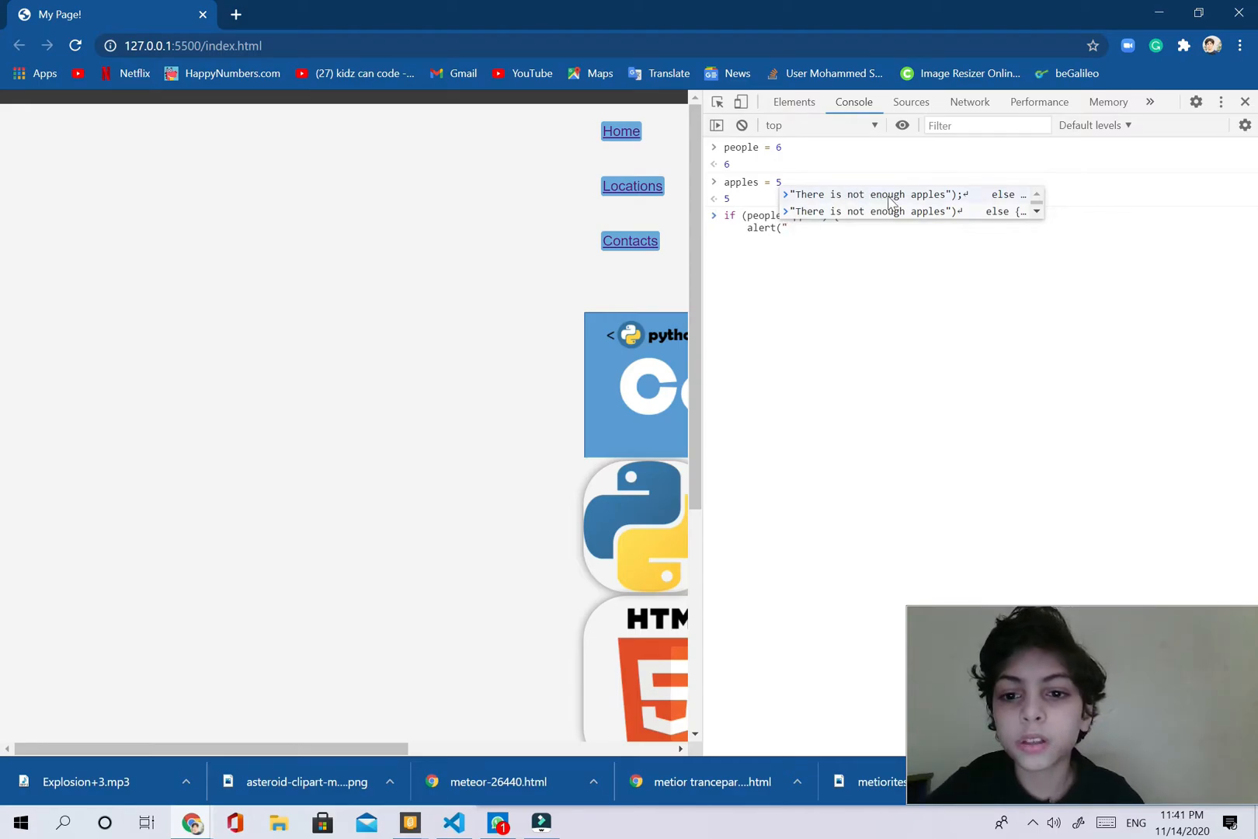
pyautogui.moveTo(906, 205)
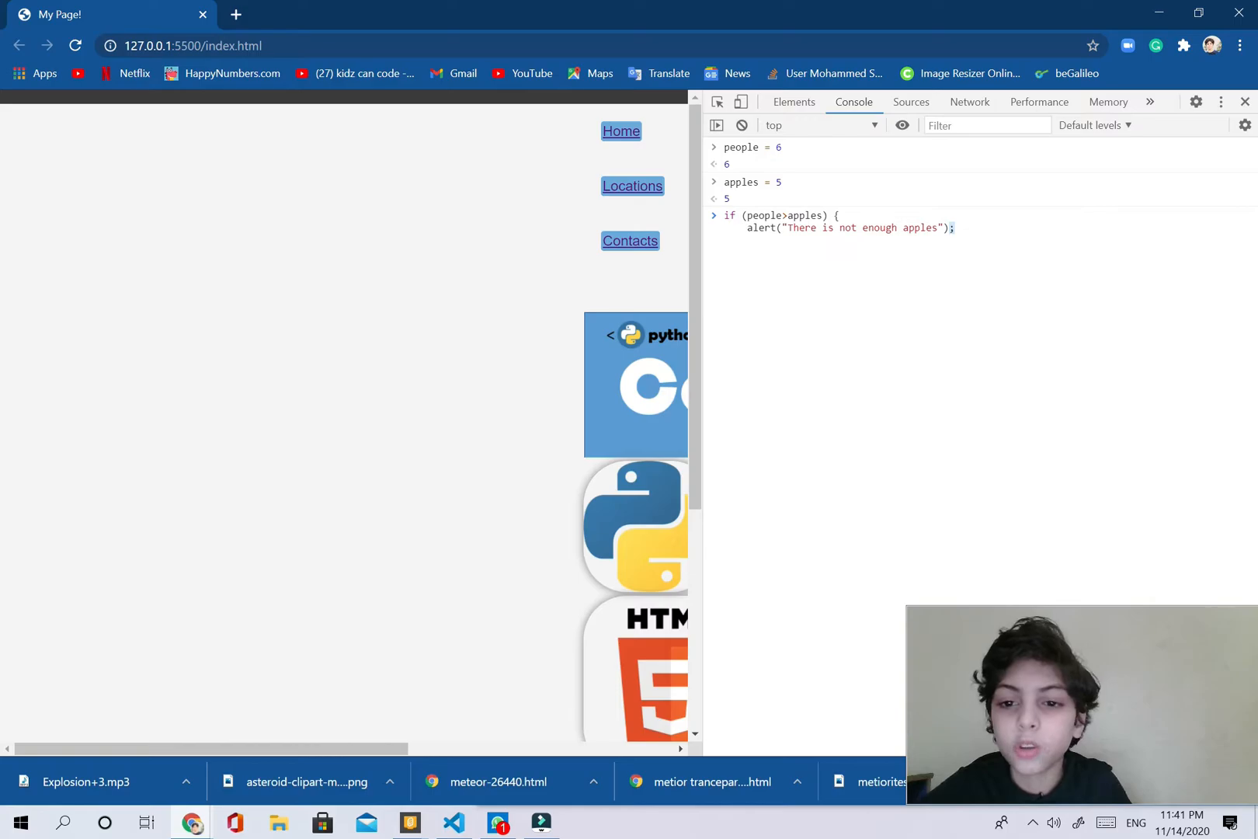
pyautogui.moveTo(833, 301)
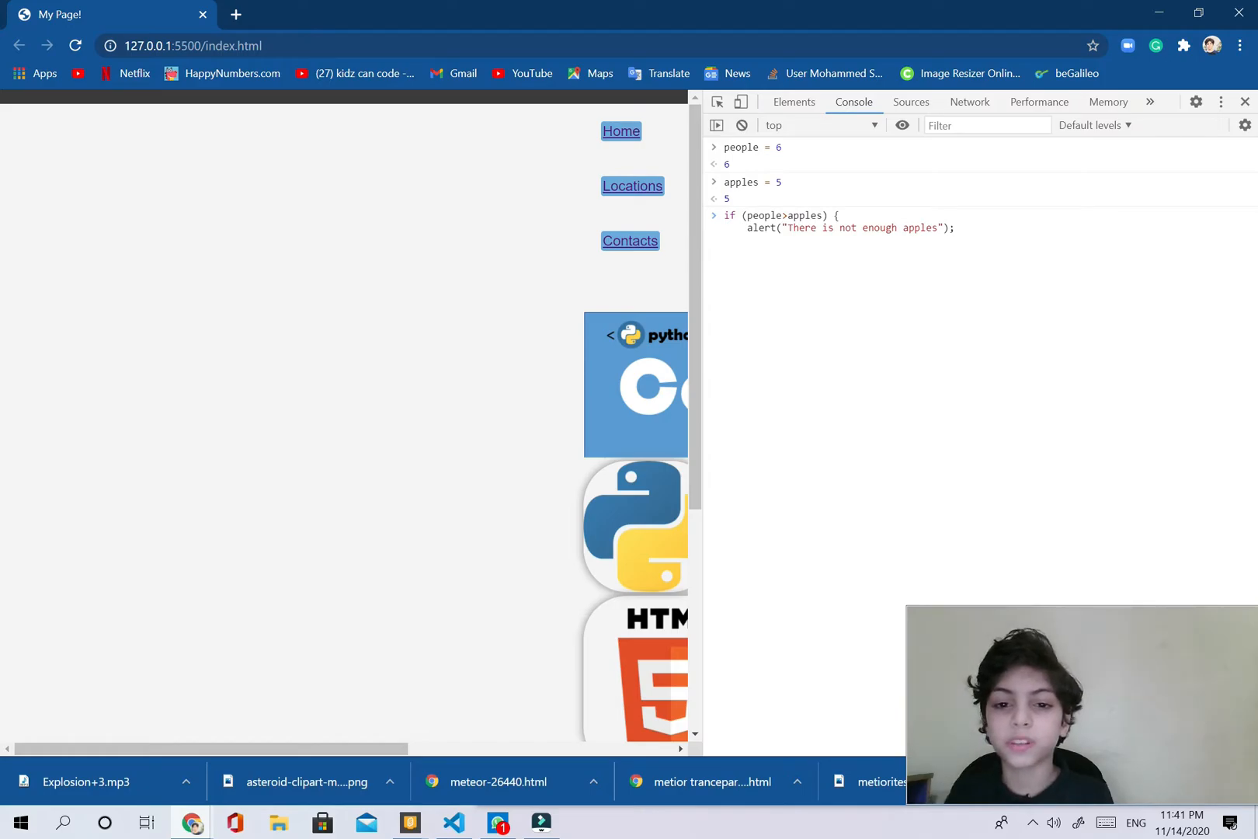
pyautogui.press('Enter')
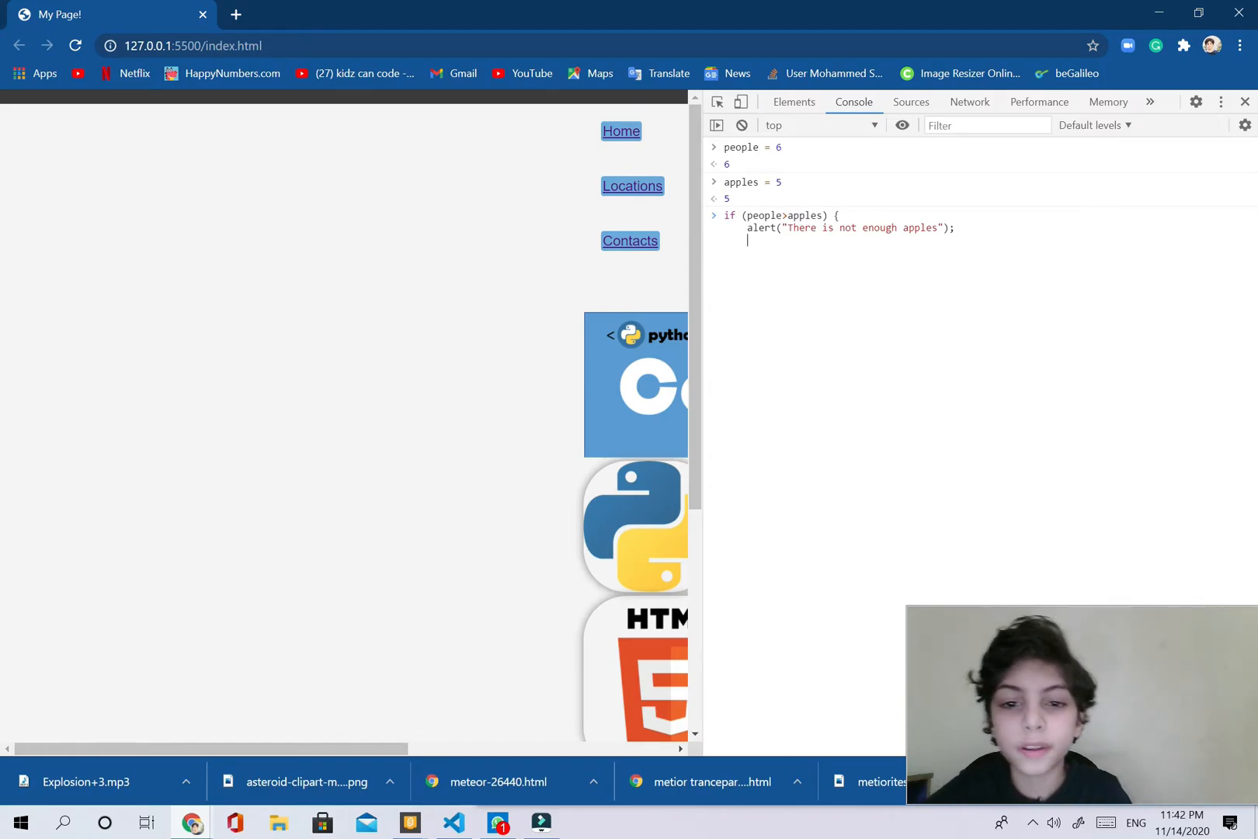
pyautogui.write('alse')
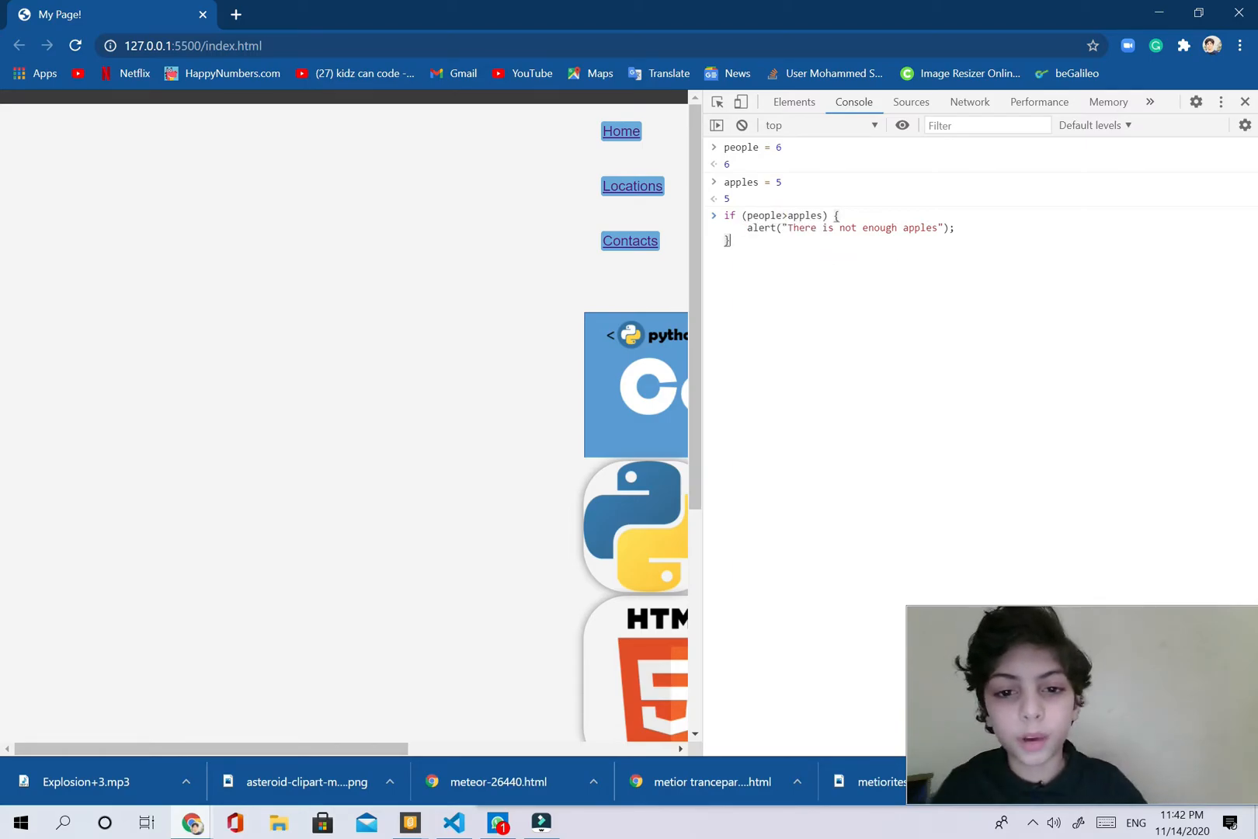
pyautogui.write('else')
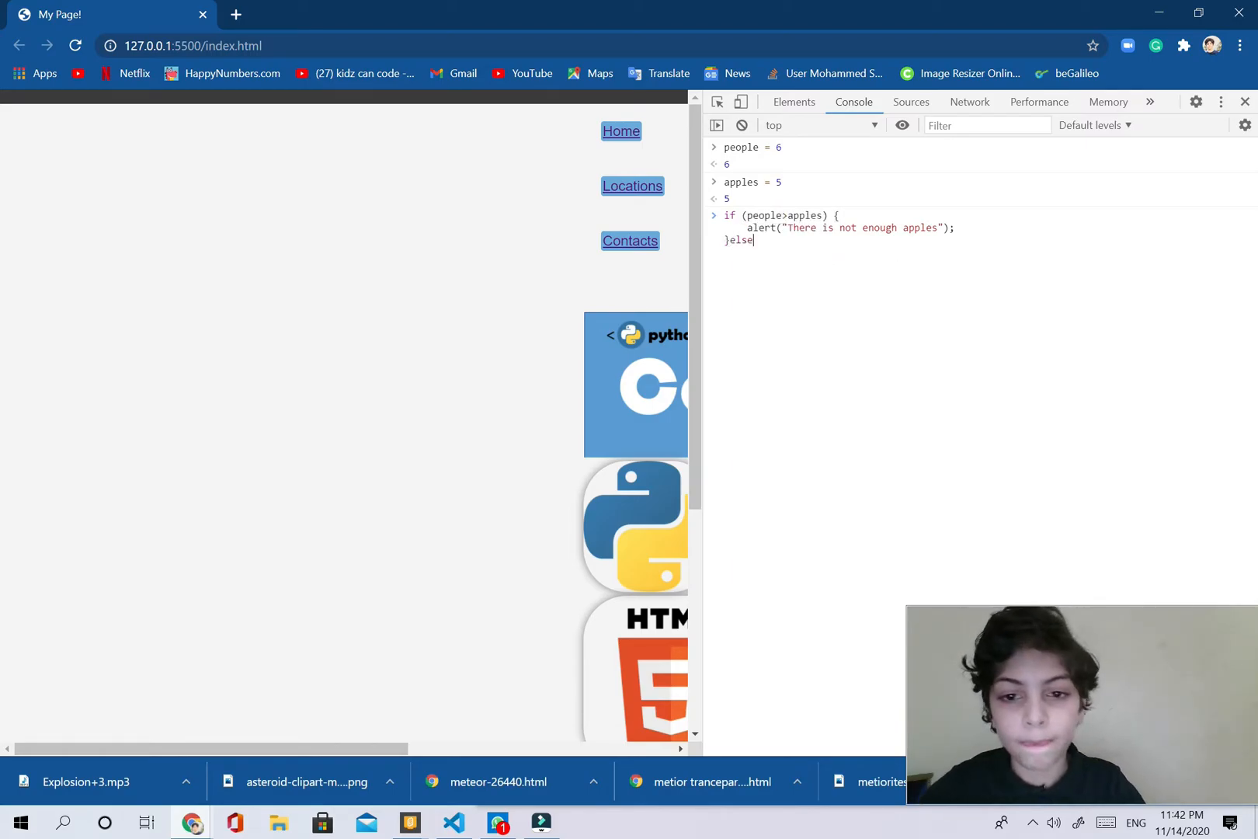
pyautogui.moveTo(815, 260)
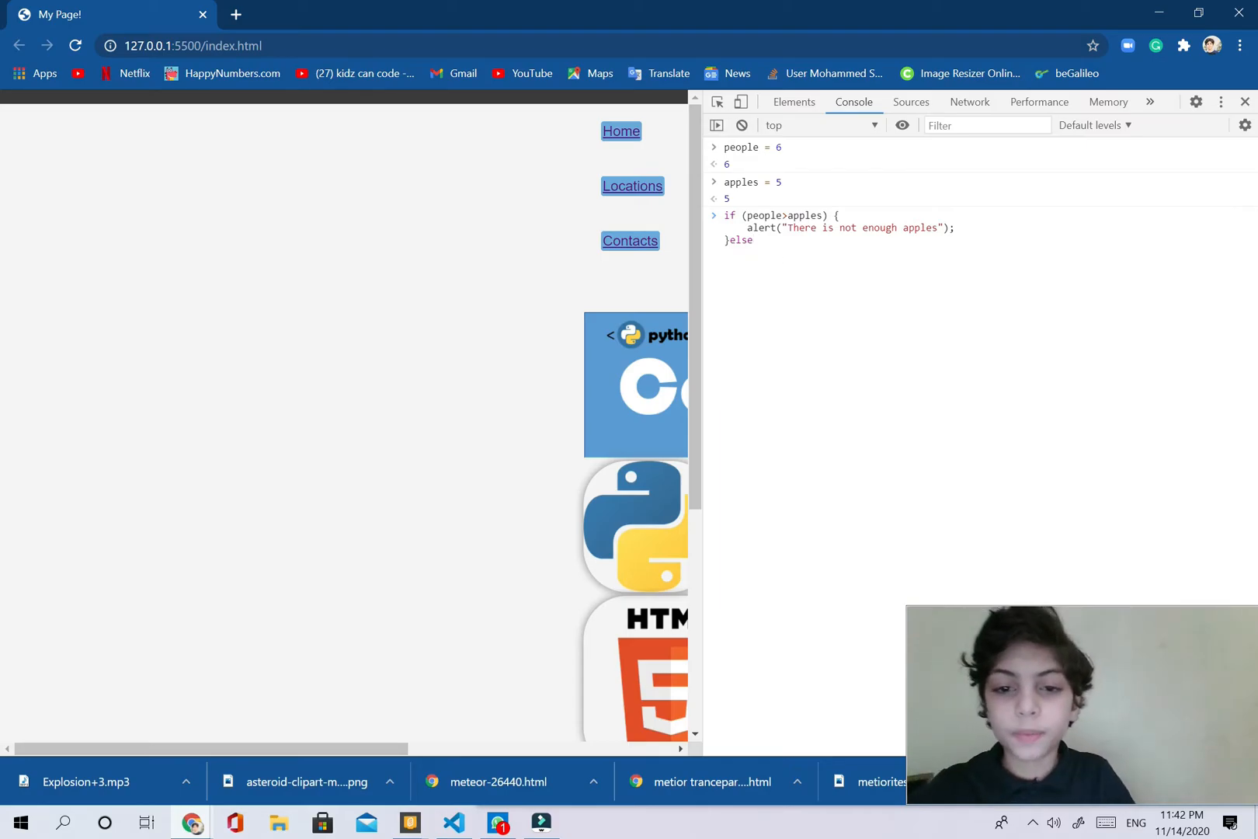
pyautogui.write('{')
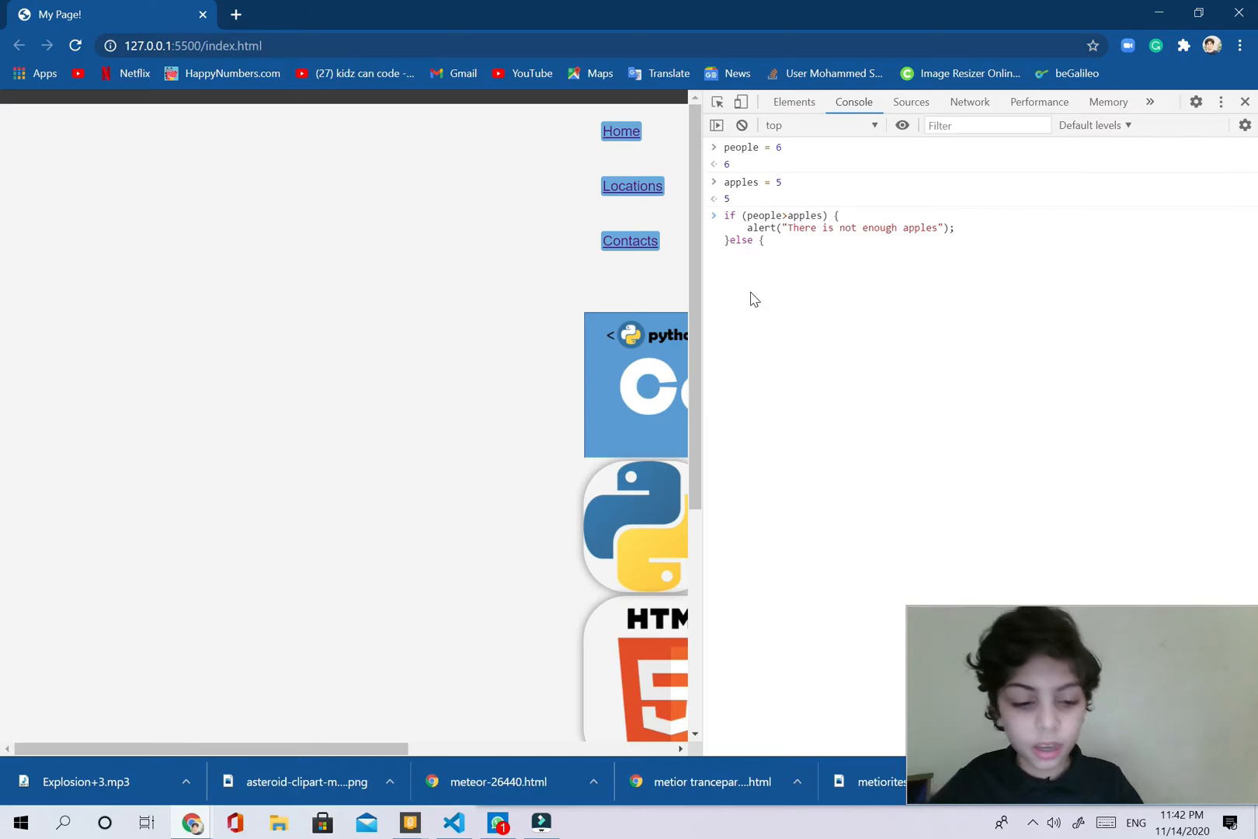
# - Type alert("there is enough apples") in the else block and fix the 'ther' typo
pyautogui.write('alert')
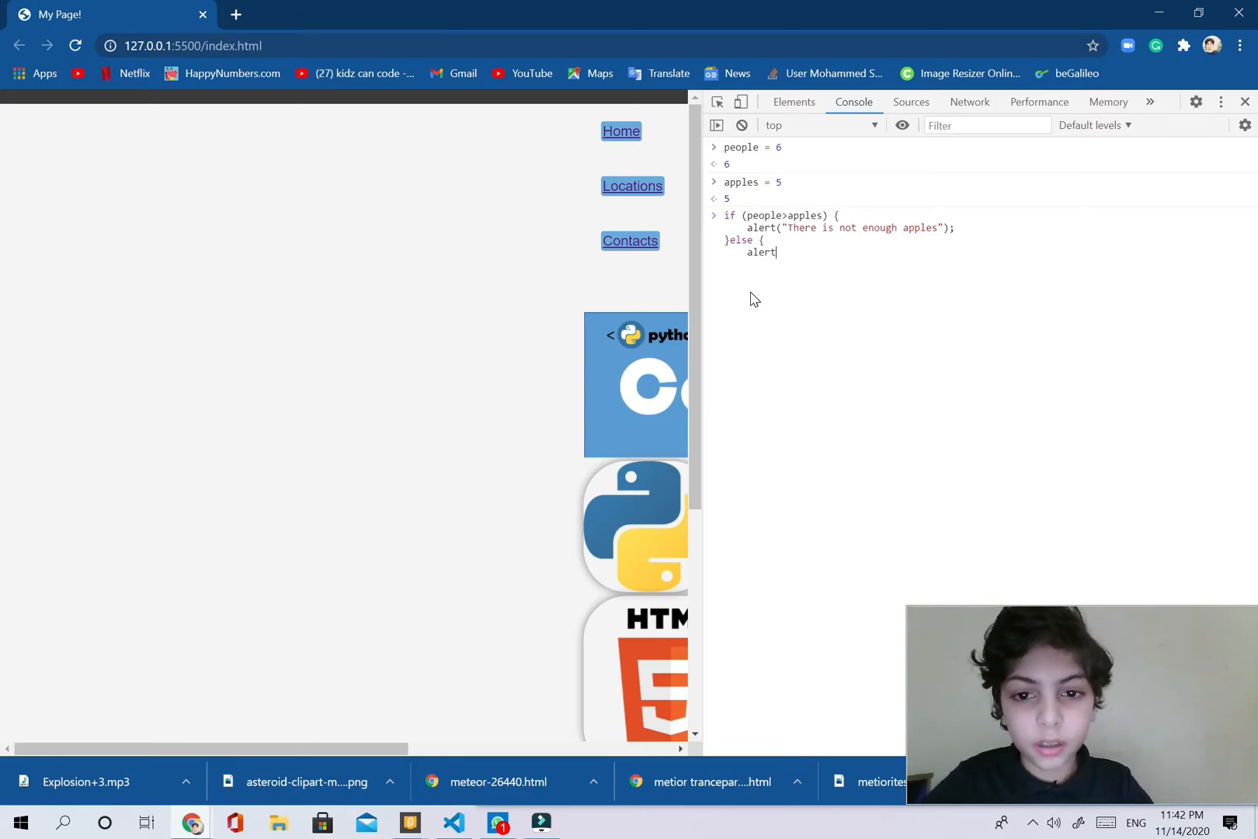
pyautogui.write('("')
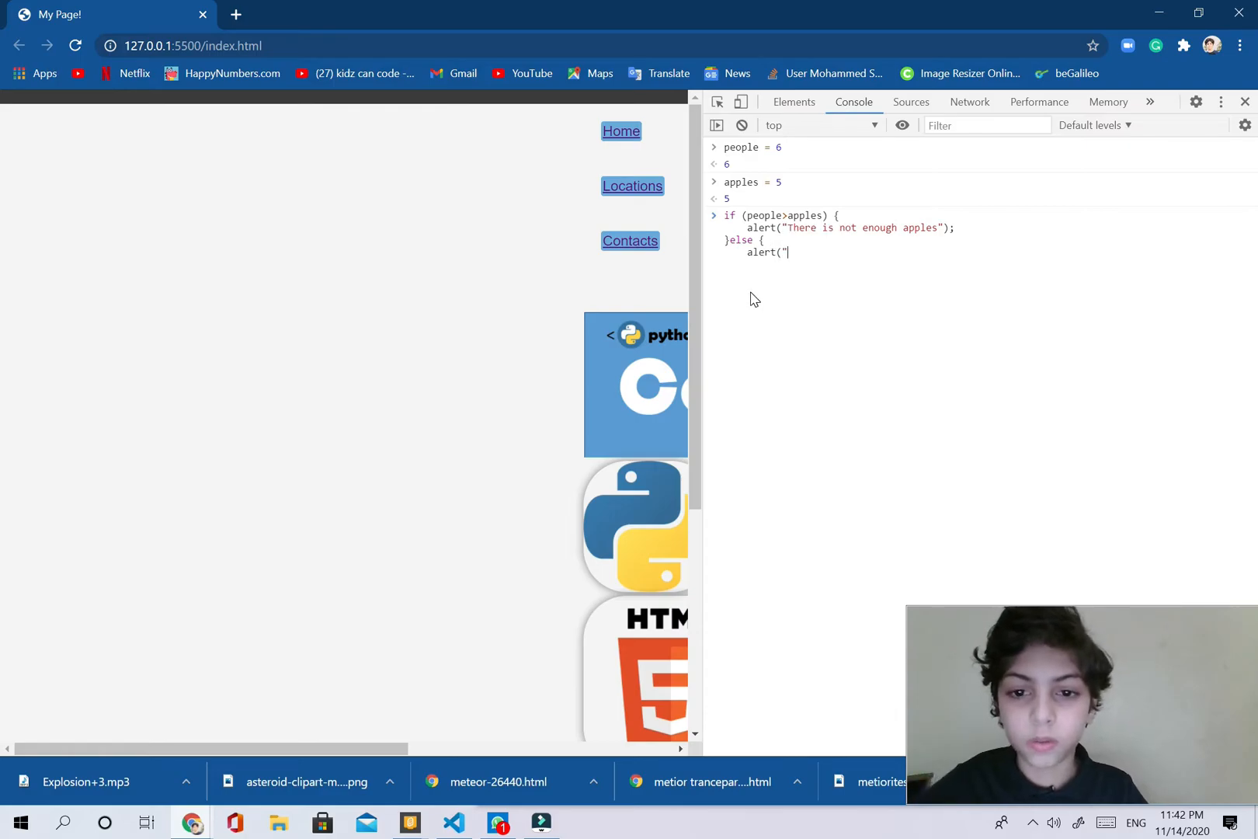
pyautogui.write('"')
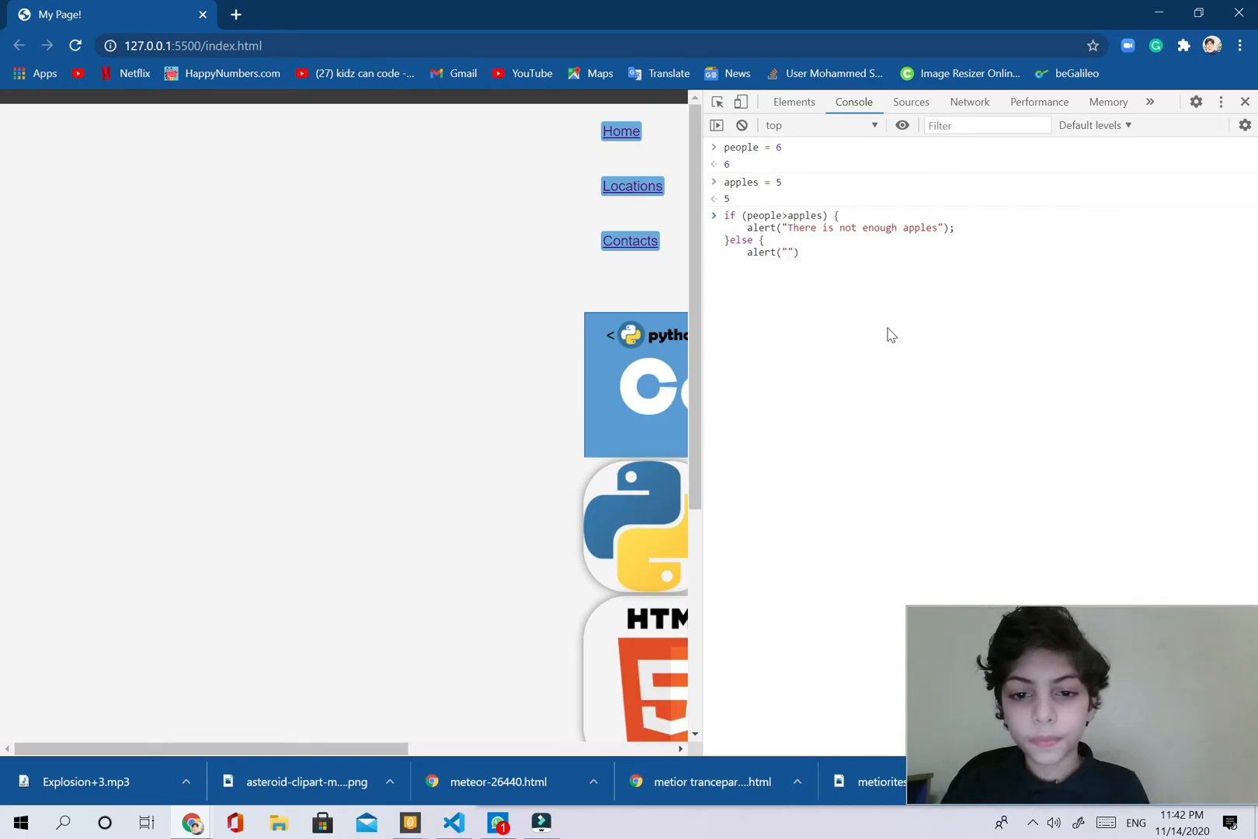
pyautogui.write('ther')
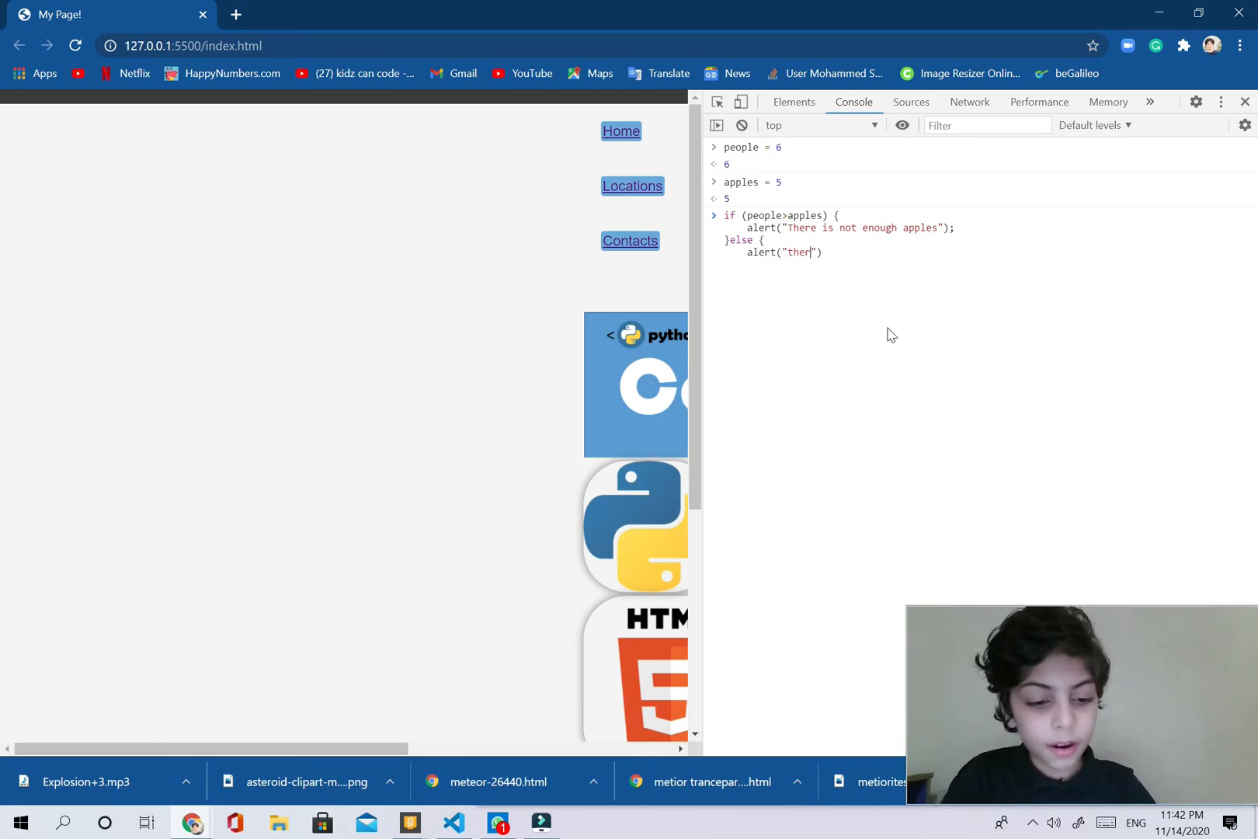
pyautogui.write('is')
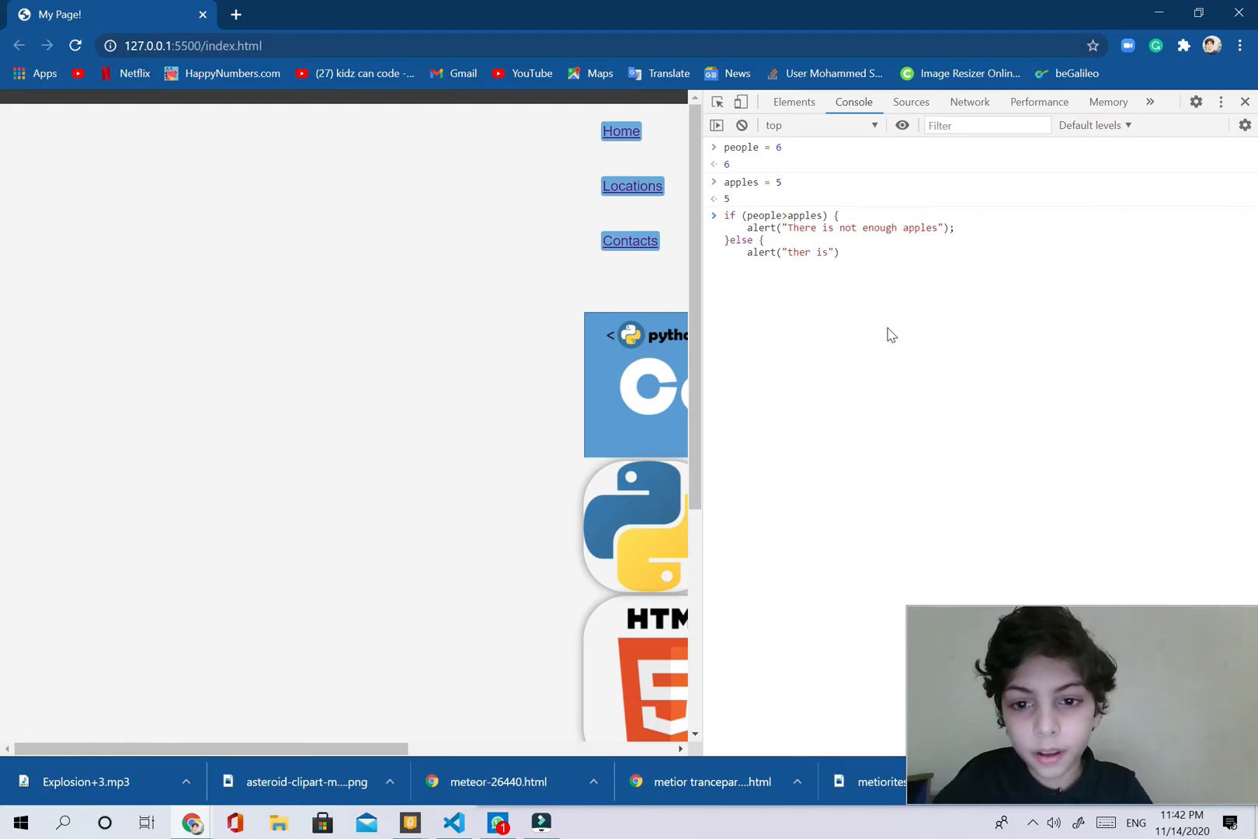
pyautogui.write('enou')
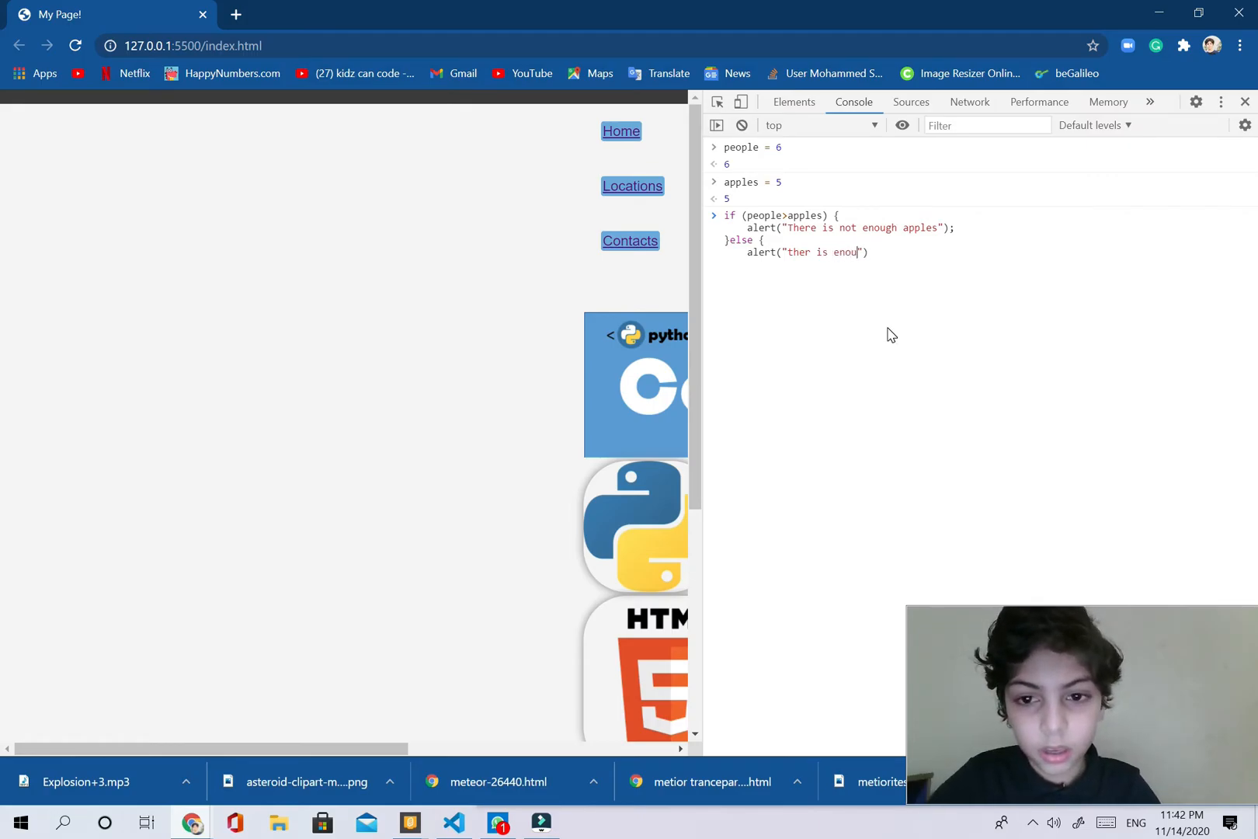
pyautogui.write('gh')
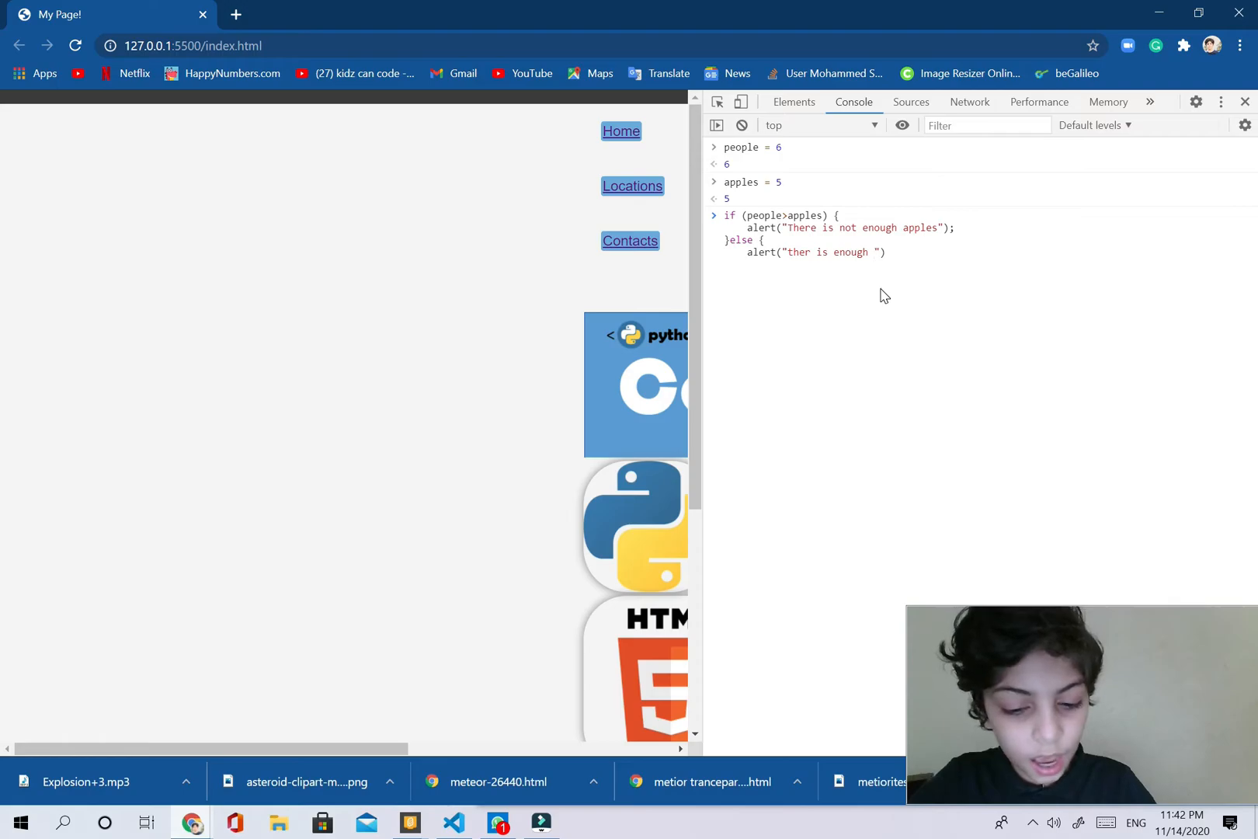
pyautogui.write('appk')
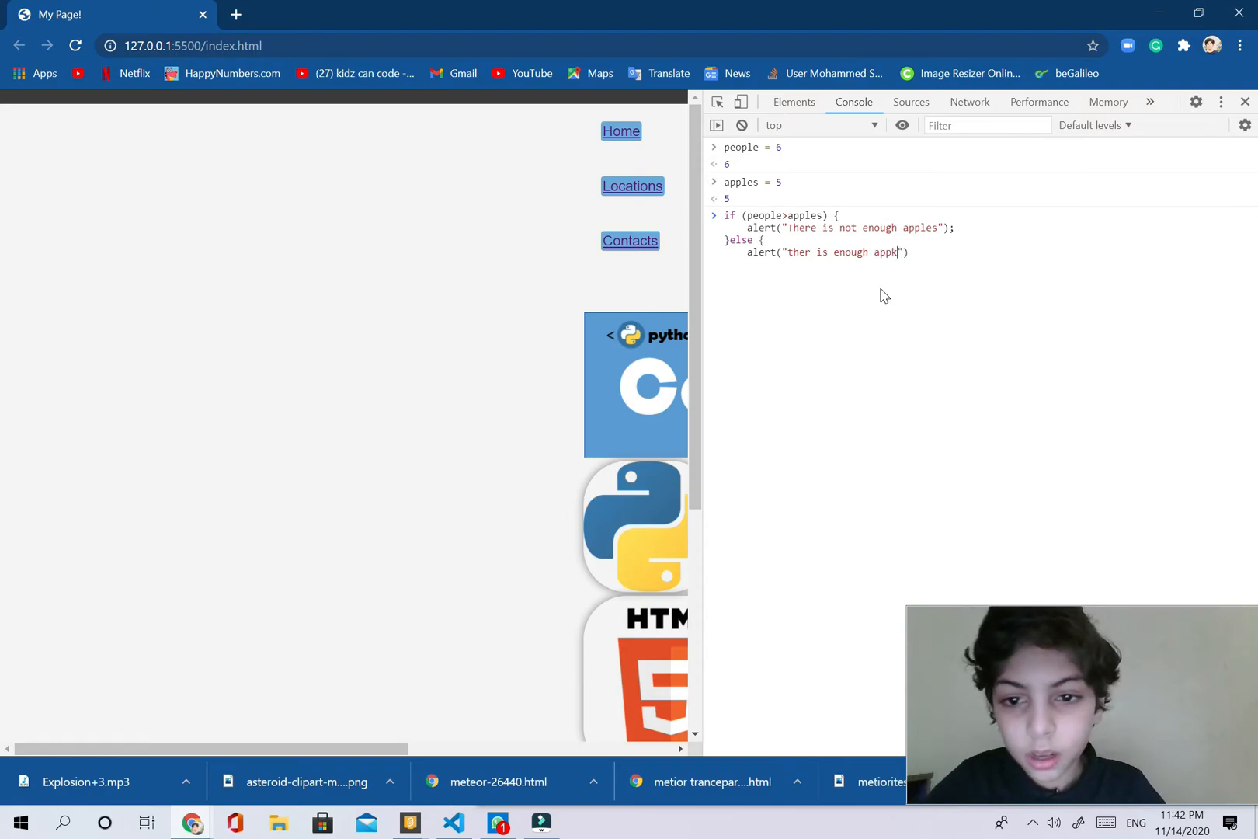
pyautogui.write('les')
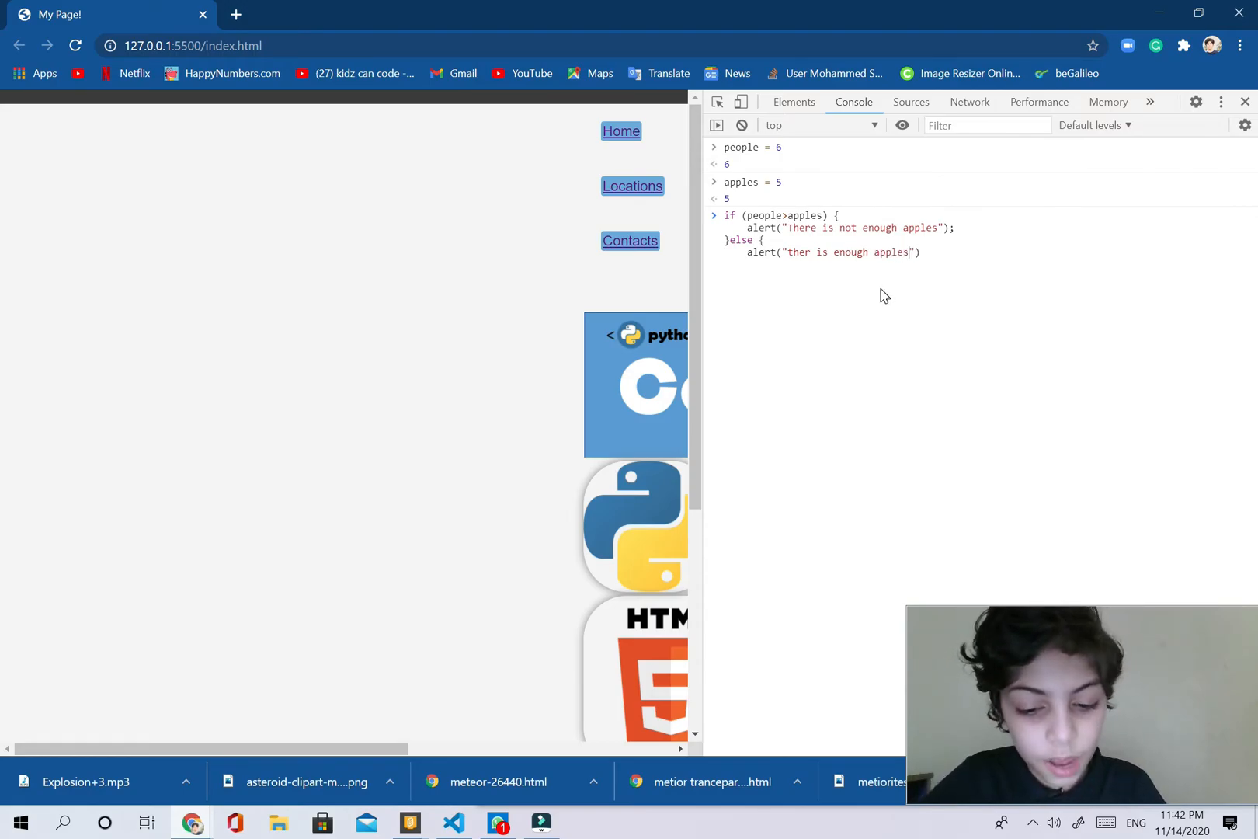
pyautogui.write('fo')
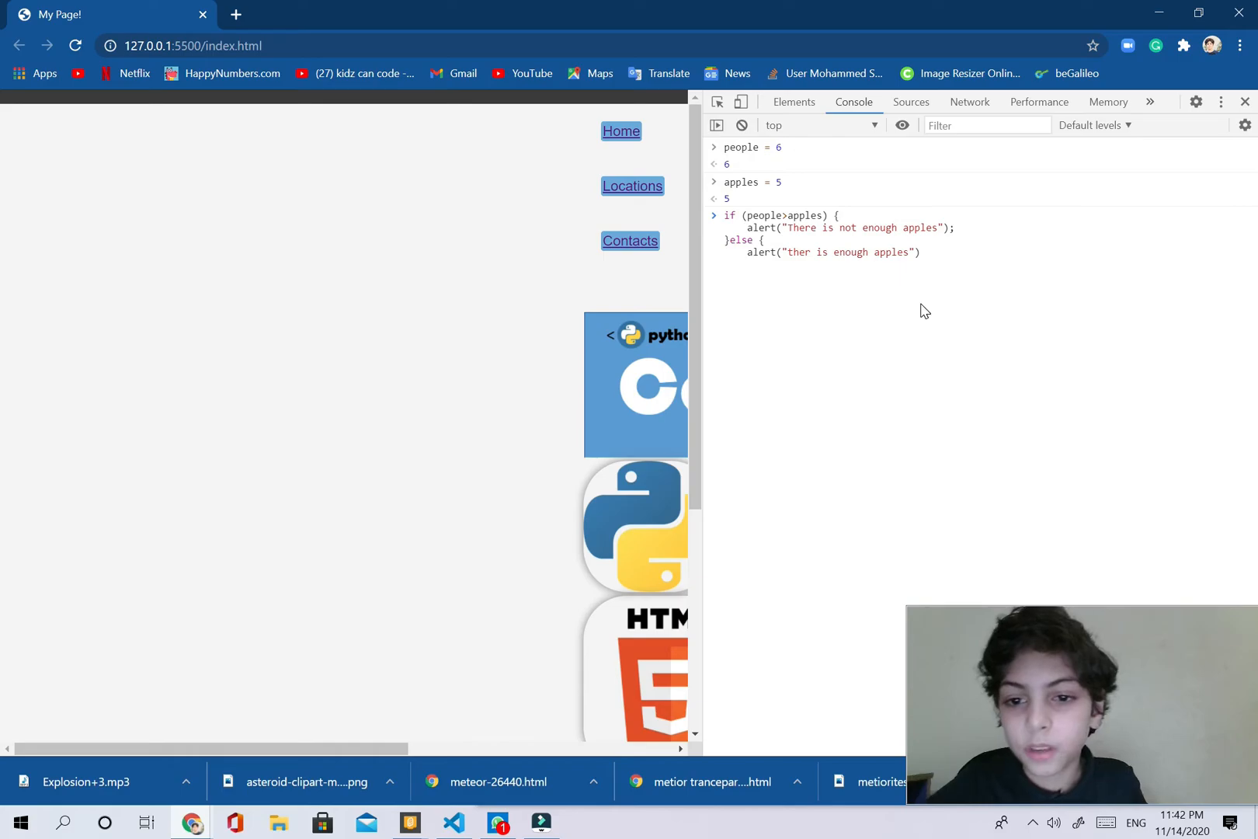
pyautogui.click(806, 253)
pyautogui.write('e')
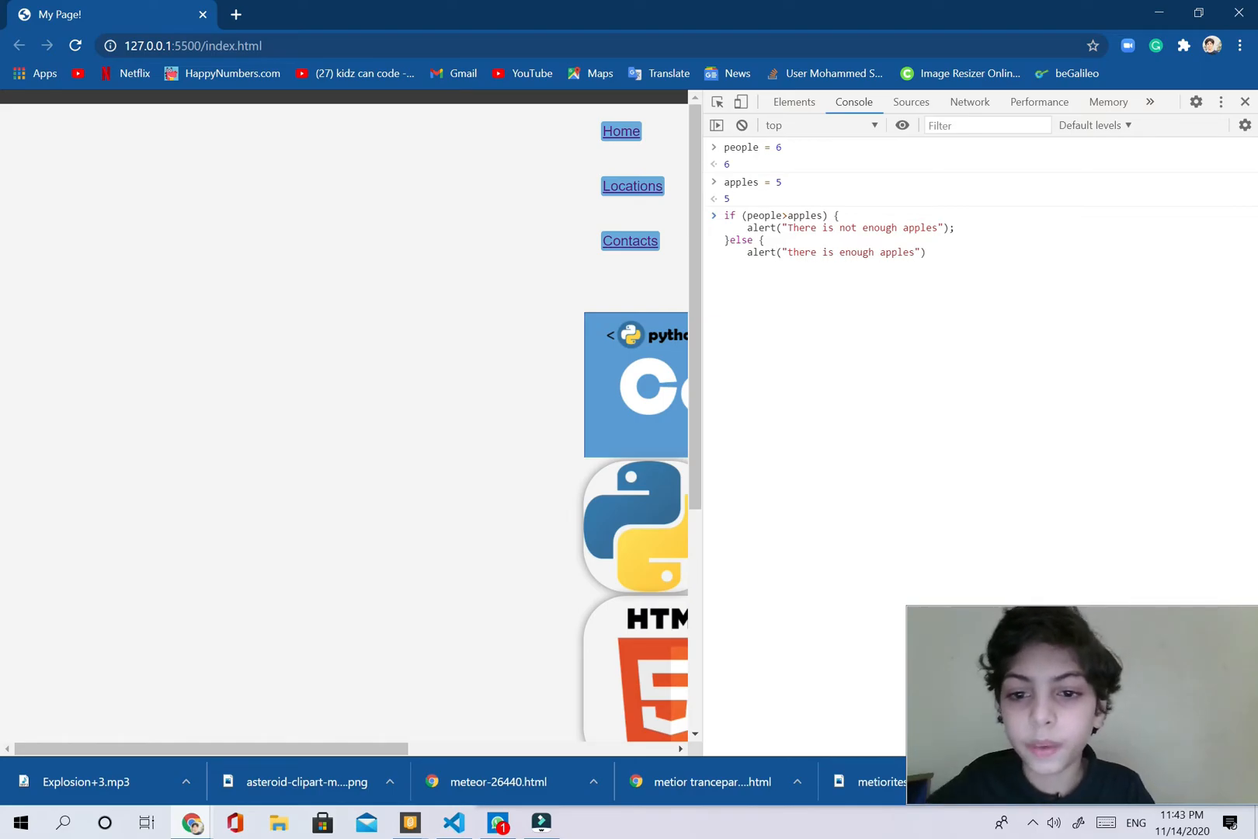
pyautogui.moveTo(976, 281)
pyautogui.write('}')
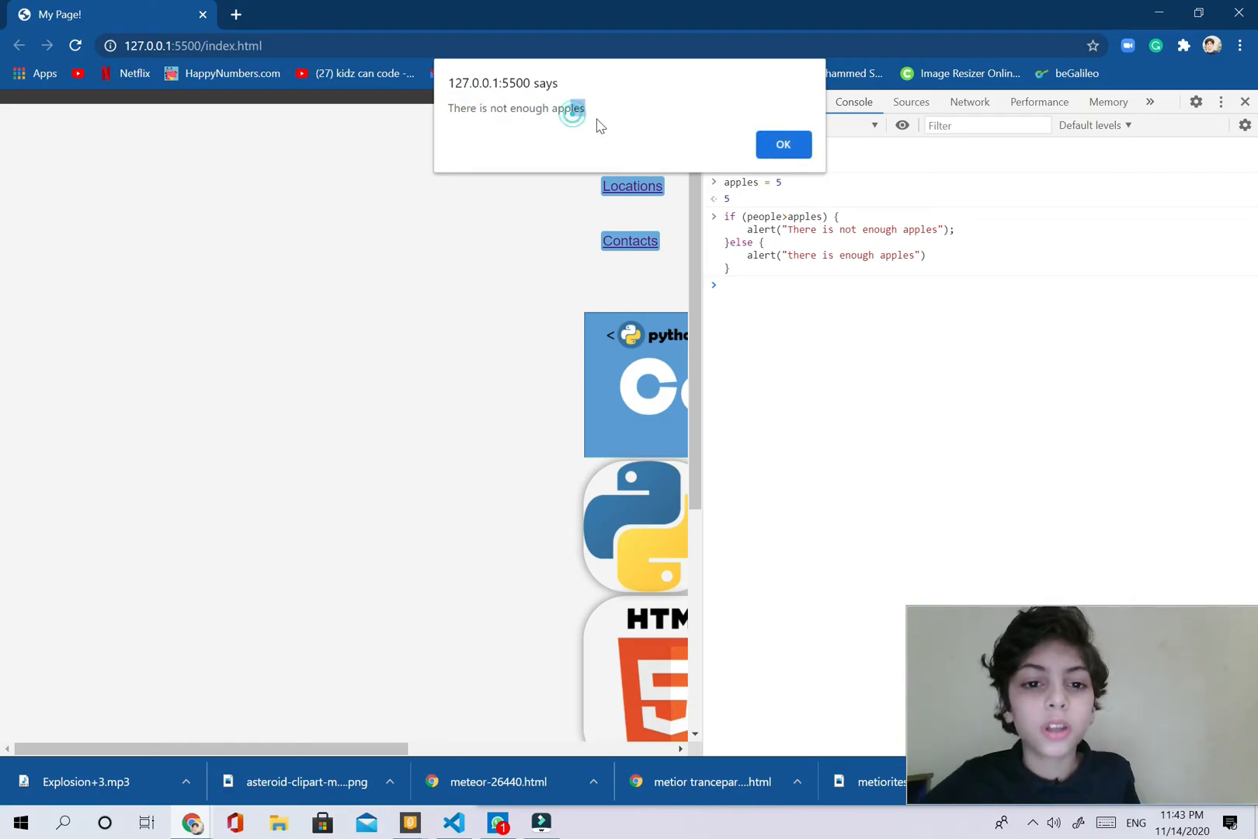
# - Dismiss the 'There is not enough apples' alert produced by running the check
pyautogui.click(782, 145)
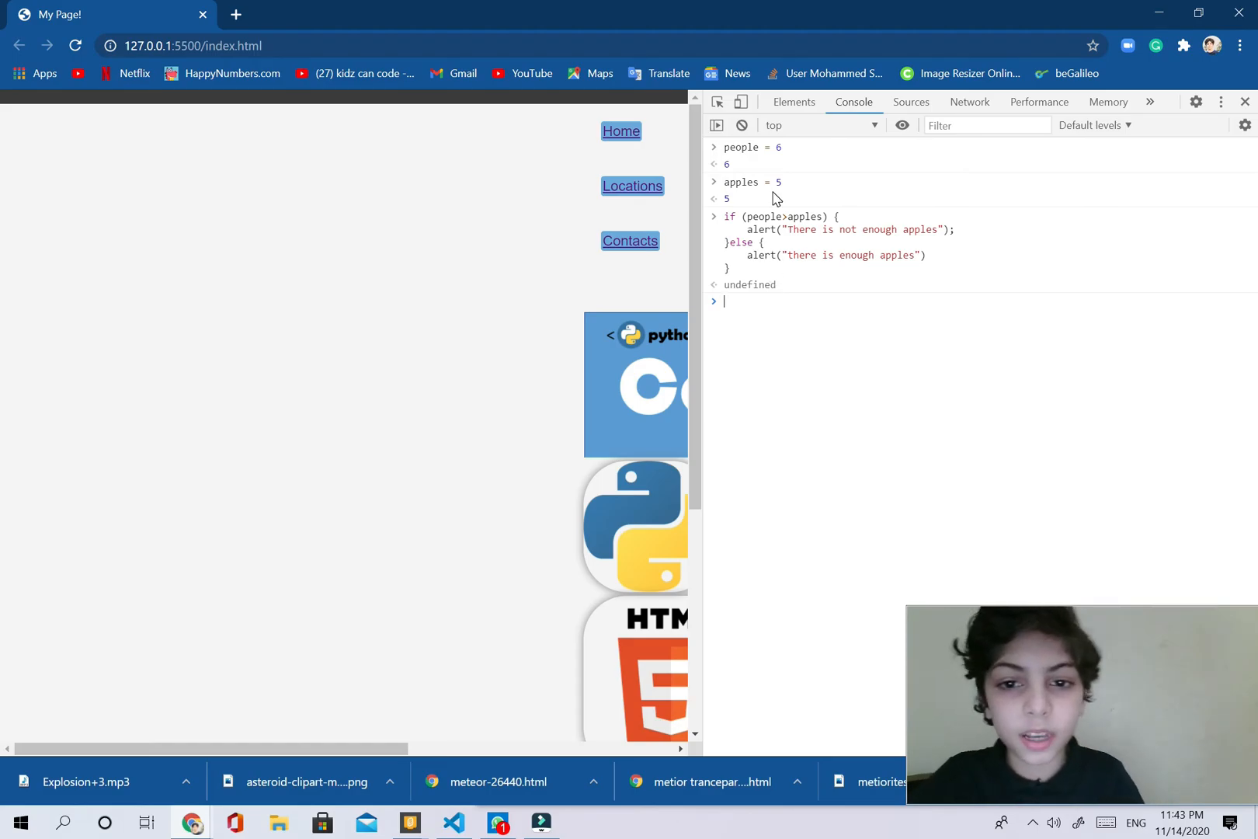
# - Set apples to 10 and recall the if/else code for editing
pyautogui.write('ao')
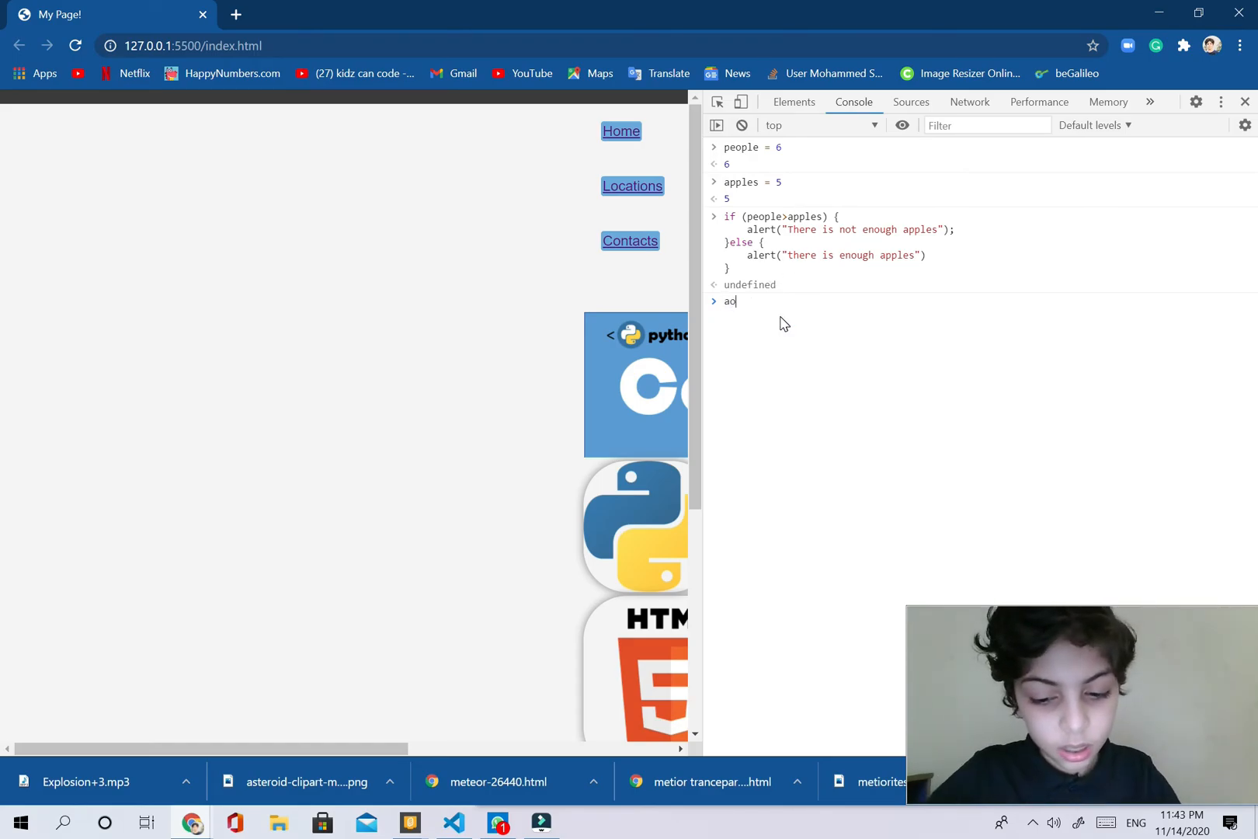
pyautogui.write('ples =')
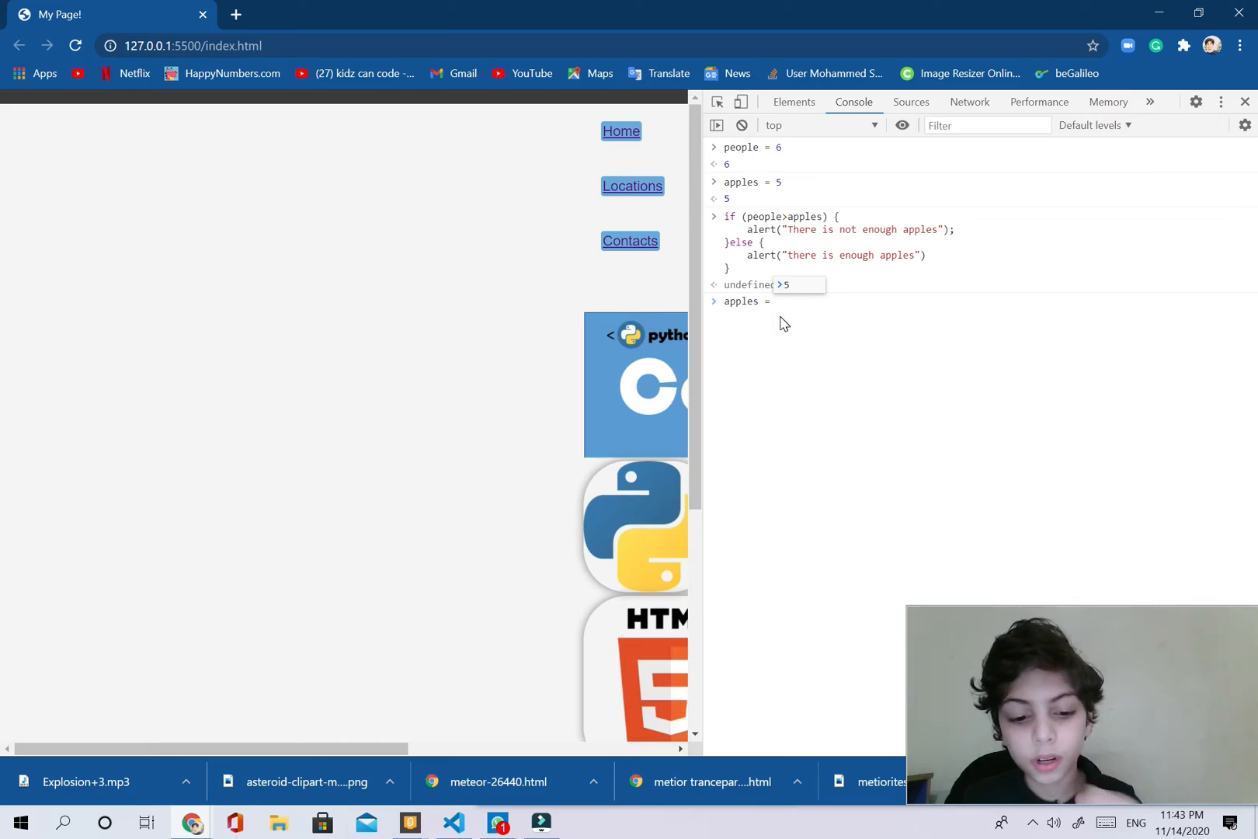
pyautogui.write('10')
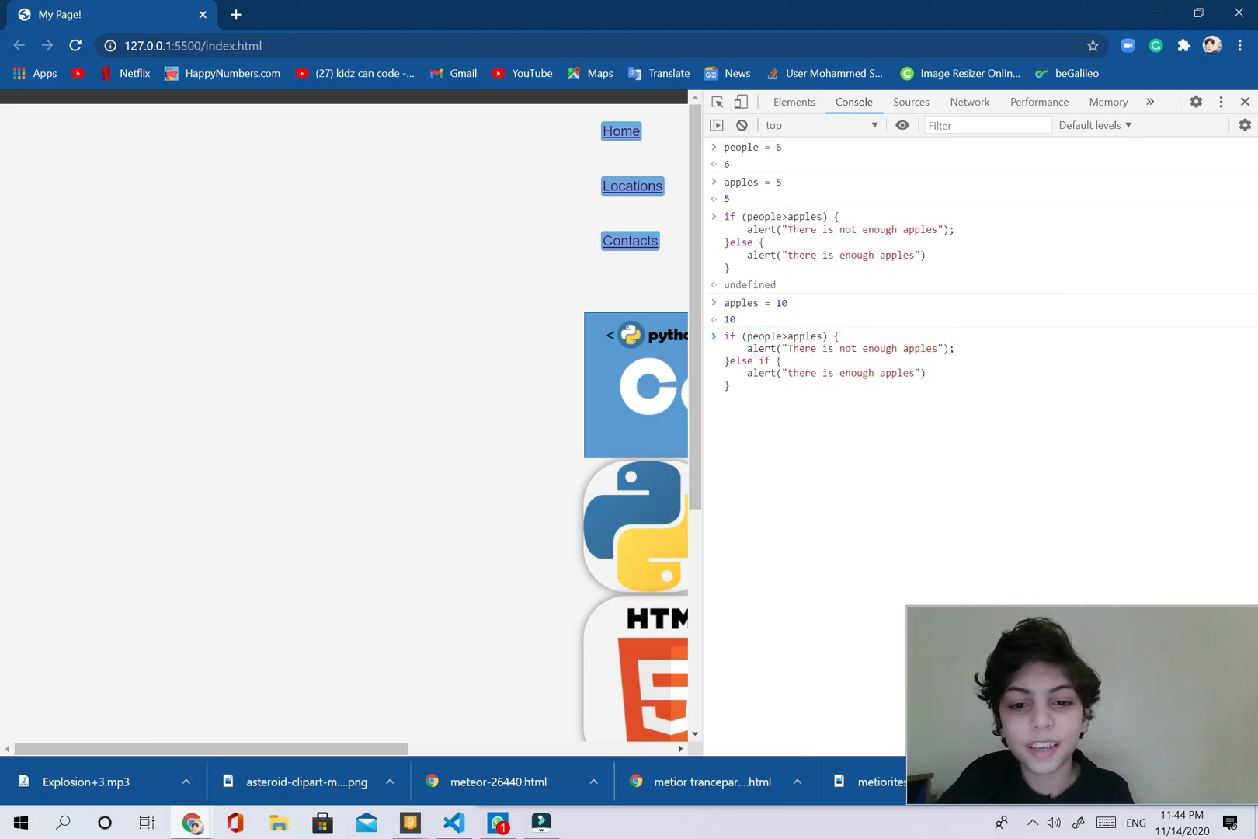
# - Change the else into else if (people<=apples)
pyautogui.write('()')
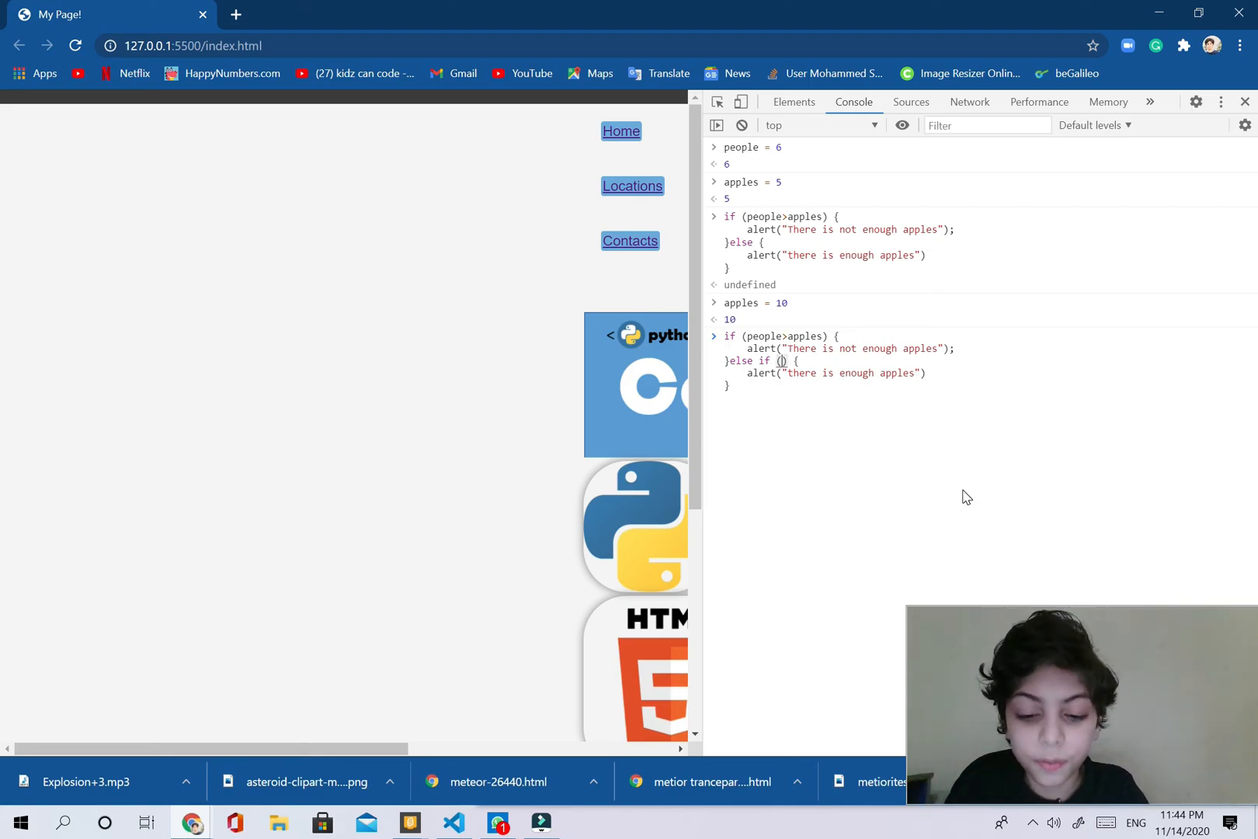
pyautogui.write('people')
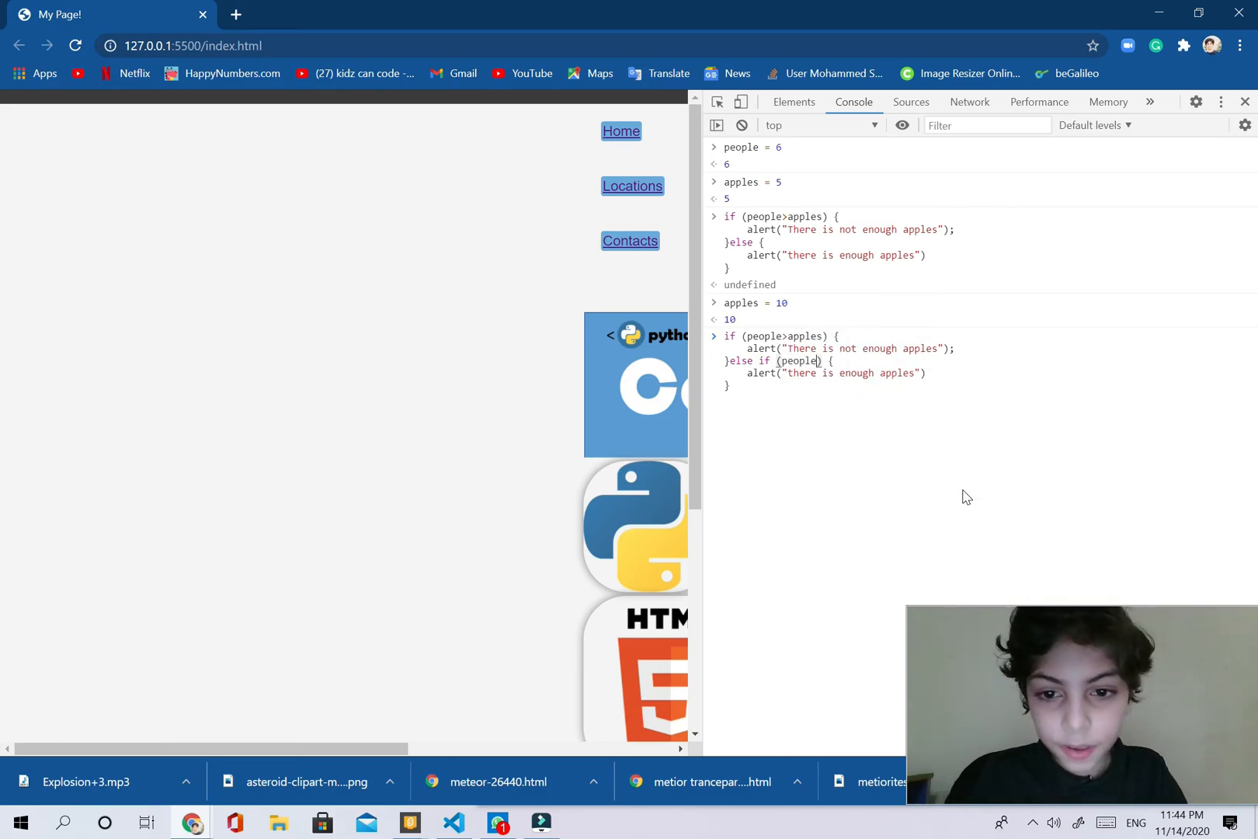
pyautogui.write('<')
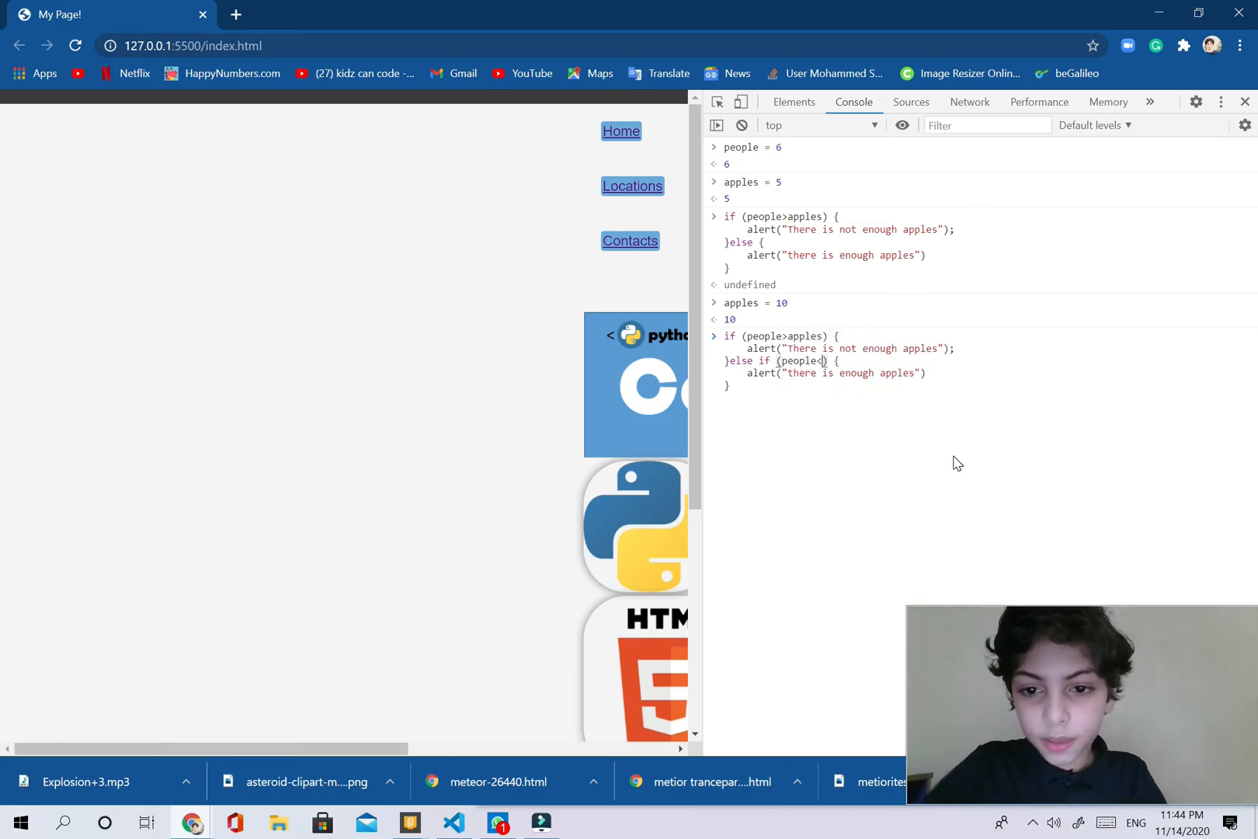
pyautogui.write('=')
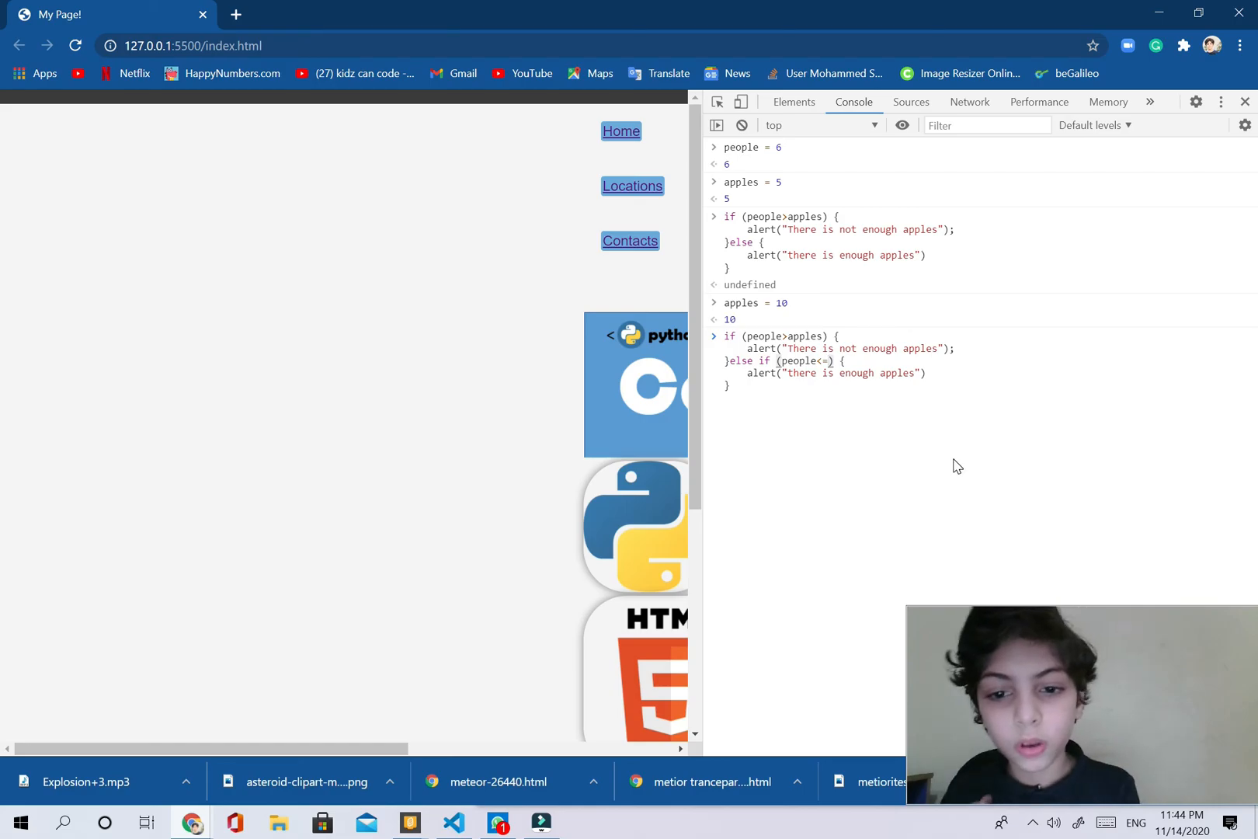
pyautogui.write('apples')
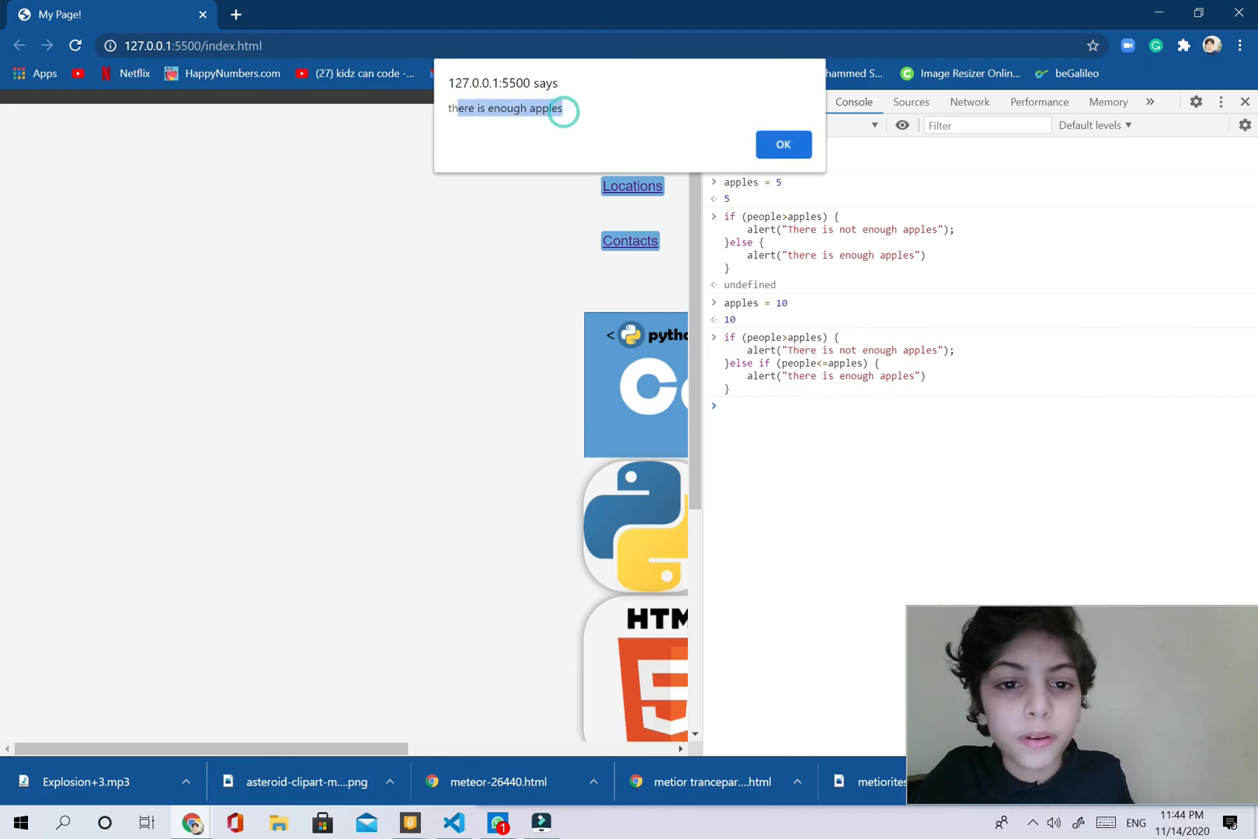
# - Close the 'there is enough apples' alert shown by the else-if run
pyautogui.click(782, 146)
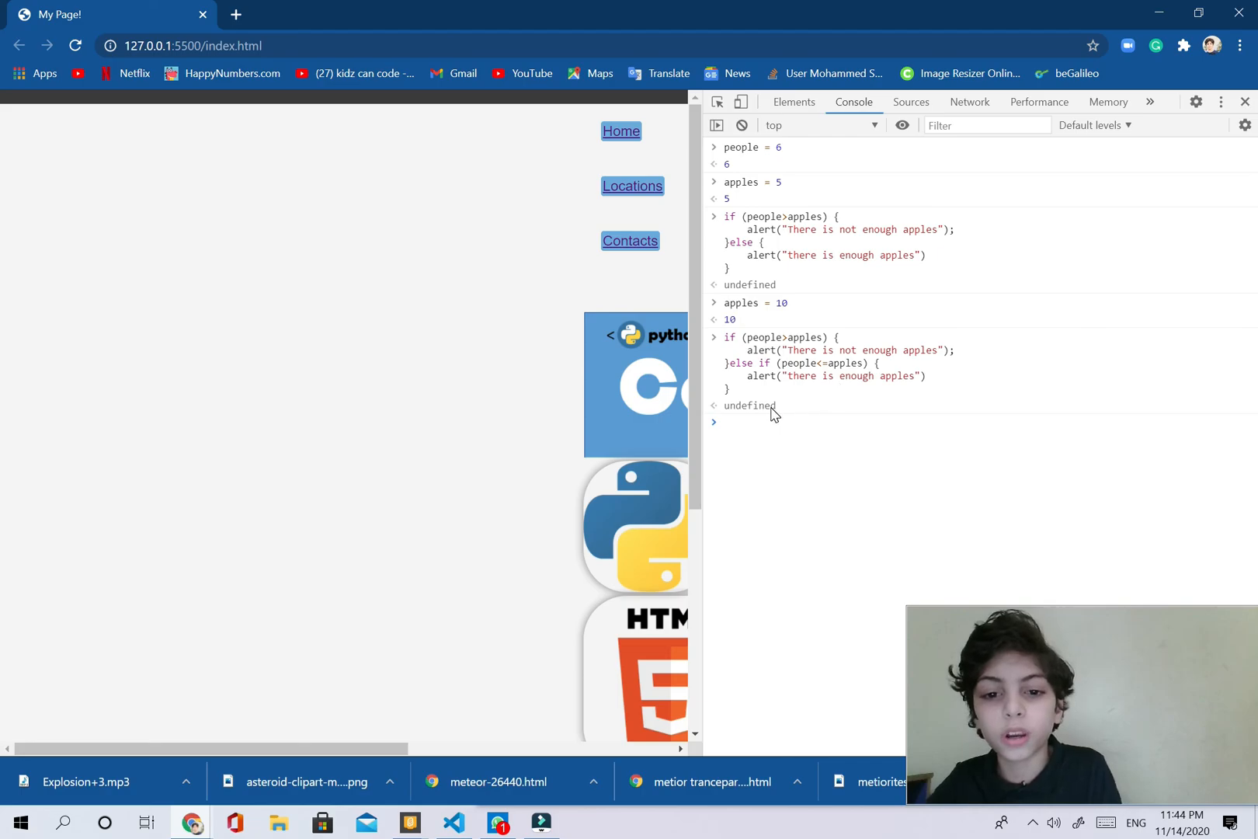
pyautogui.moveTo(731, 374)
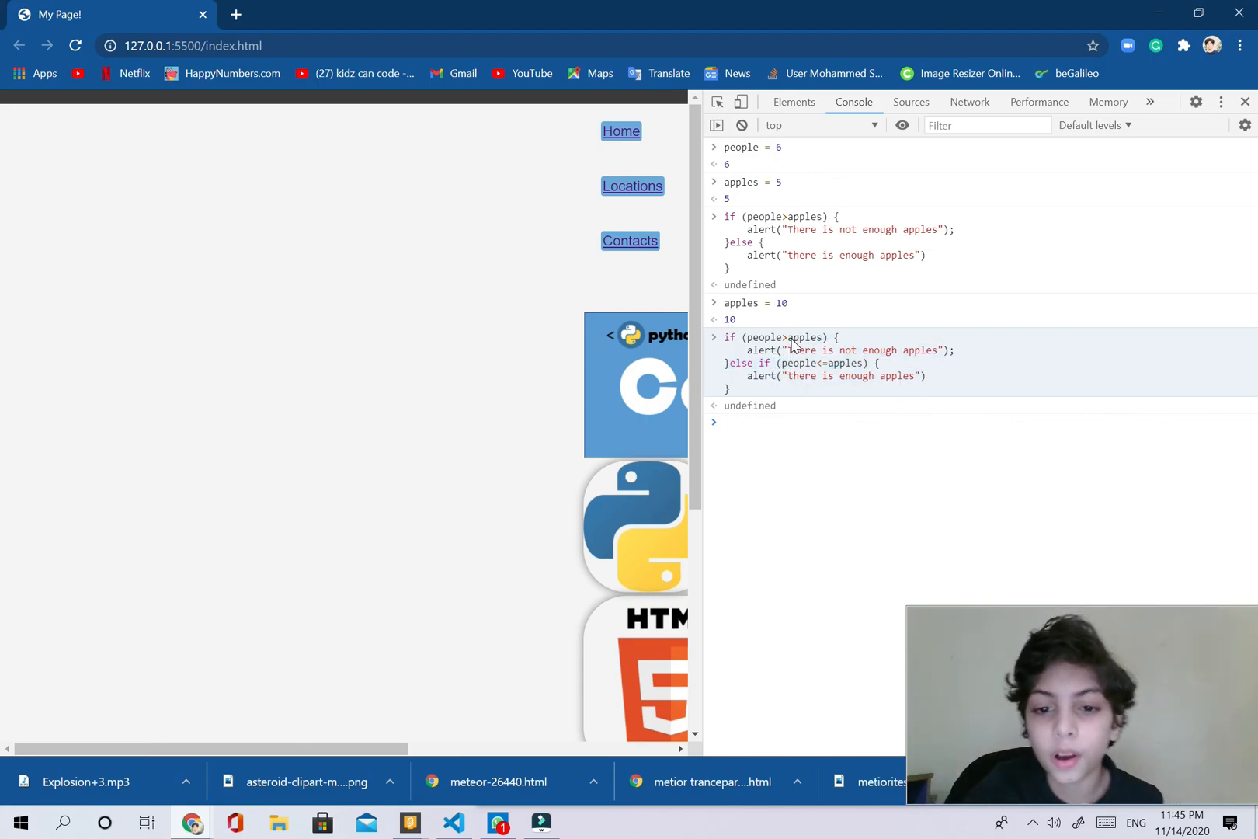
pyautogui.moveTo(897, 325)
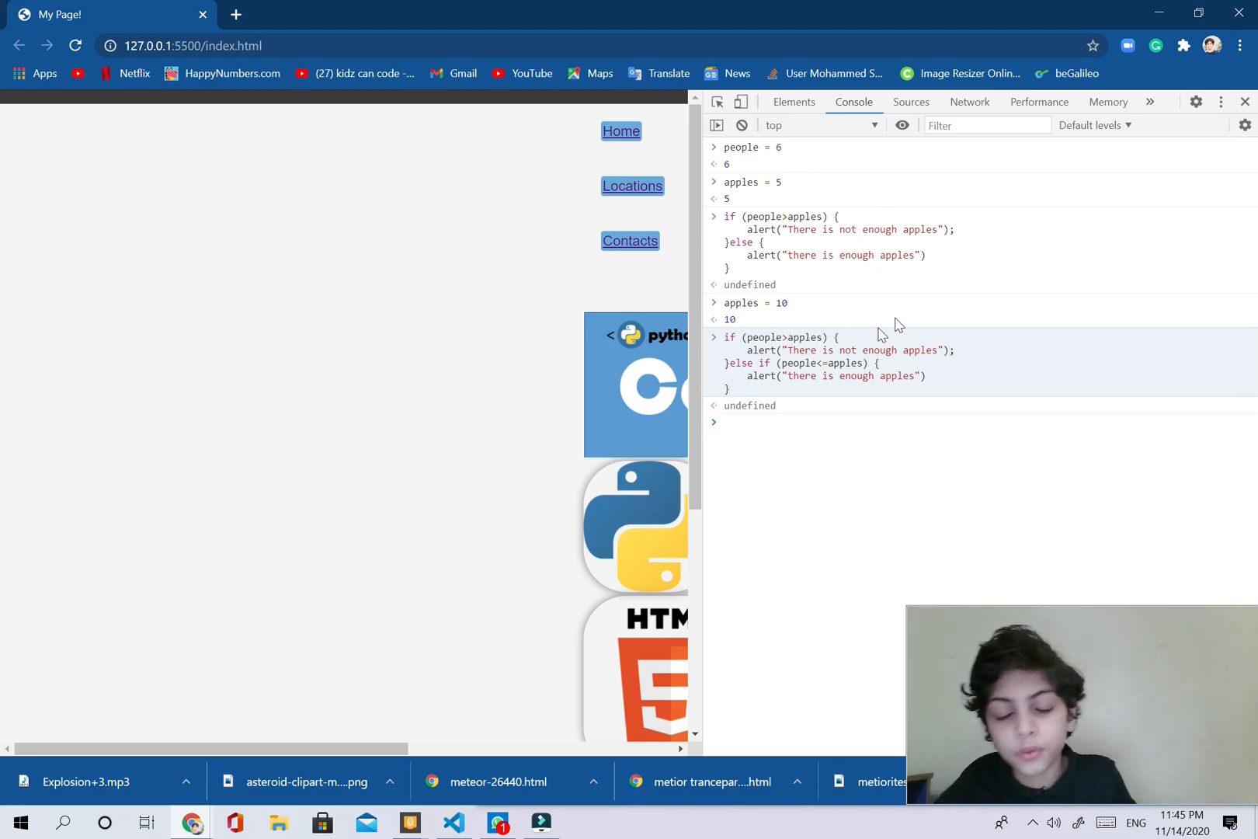